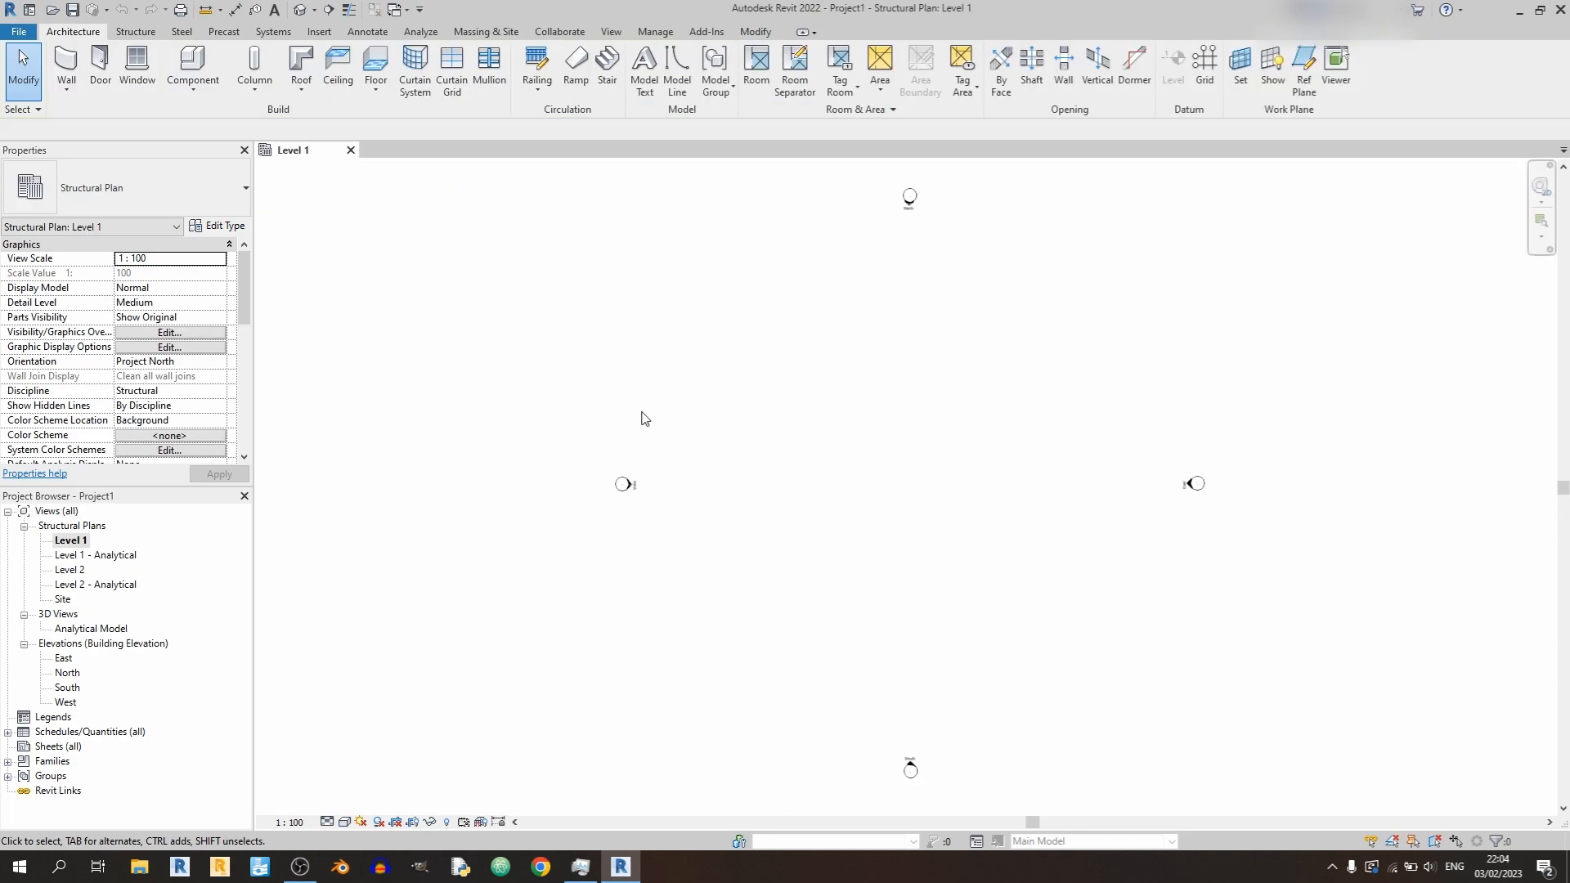
pyautogui.moveTo(1158, 352)
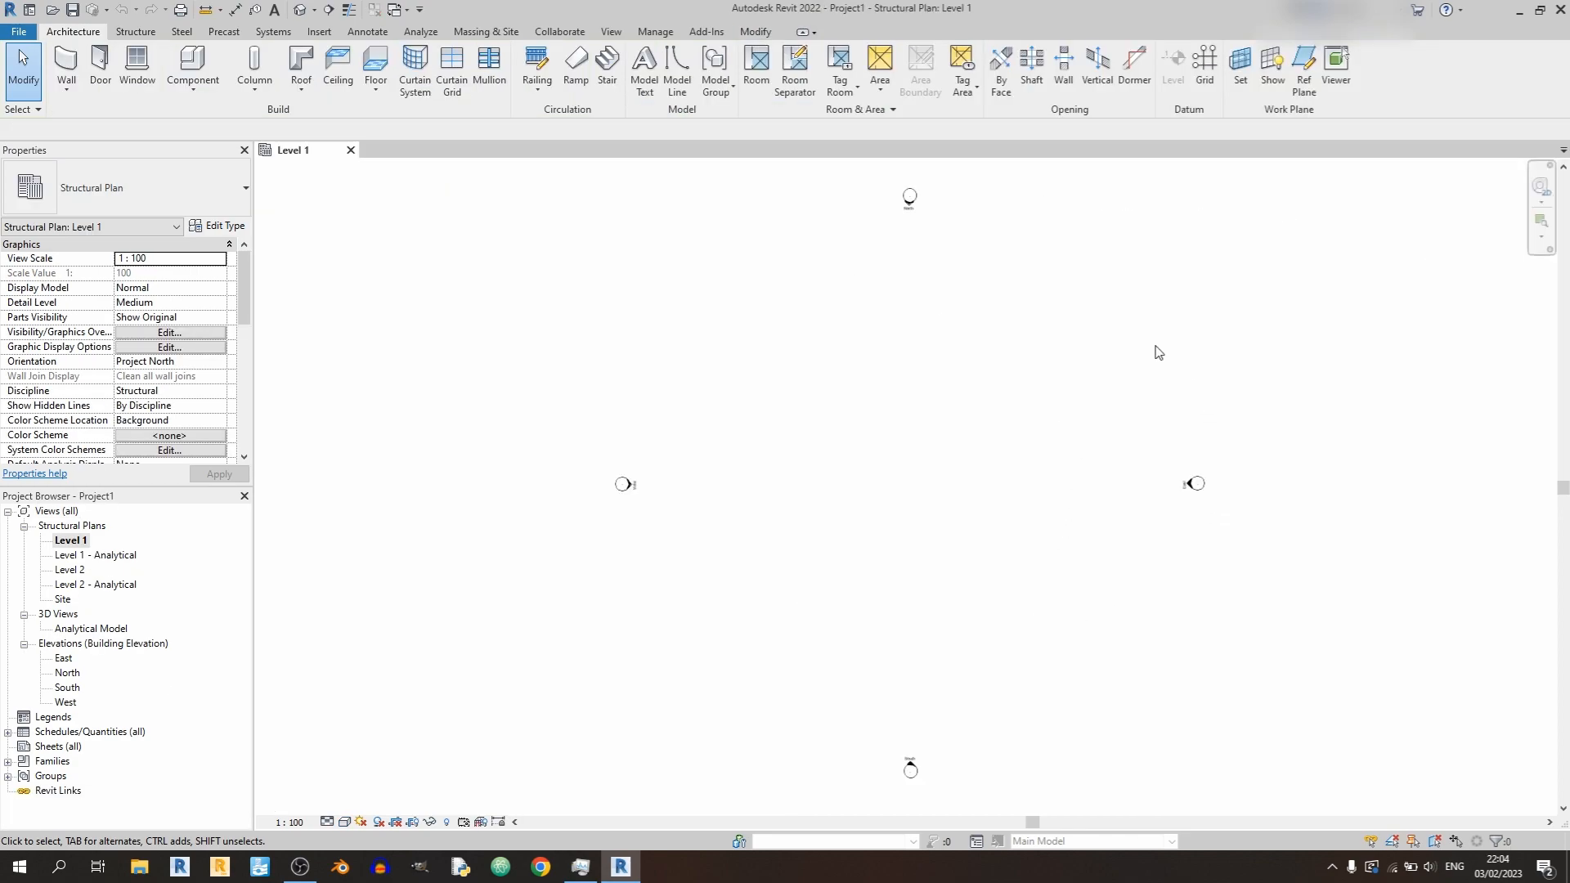
pyautogui.moveTo(1141, 552)
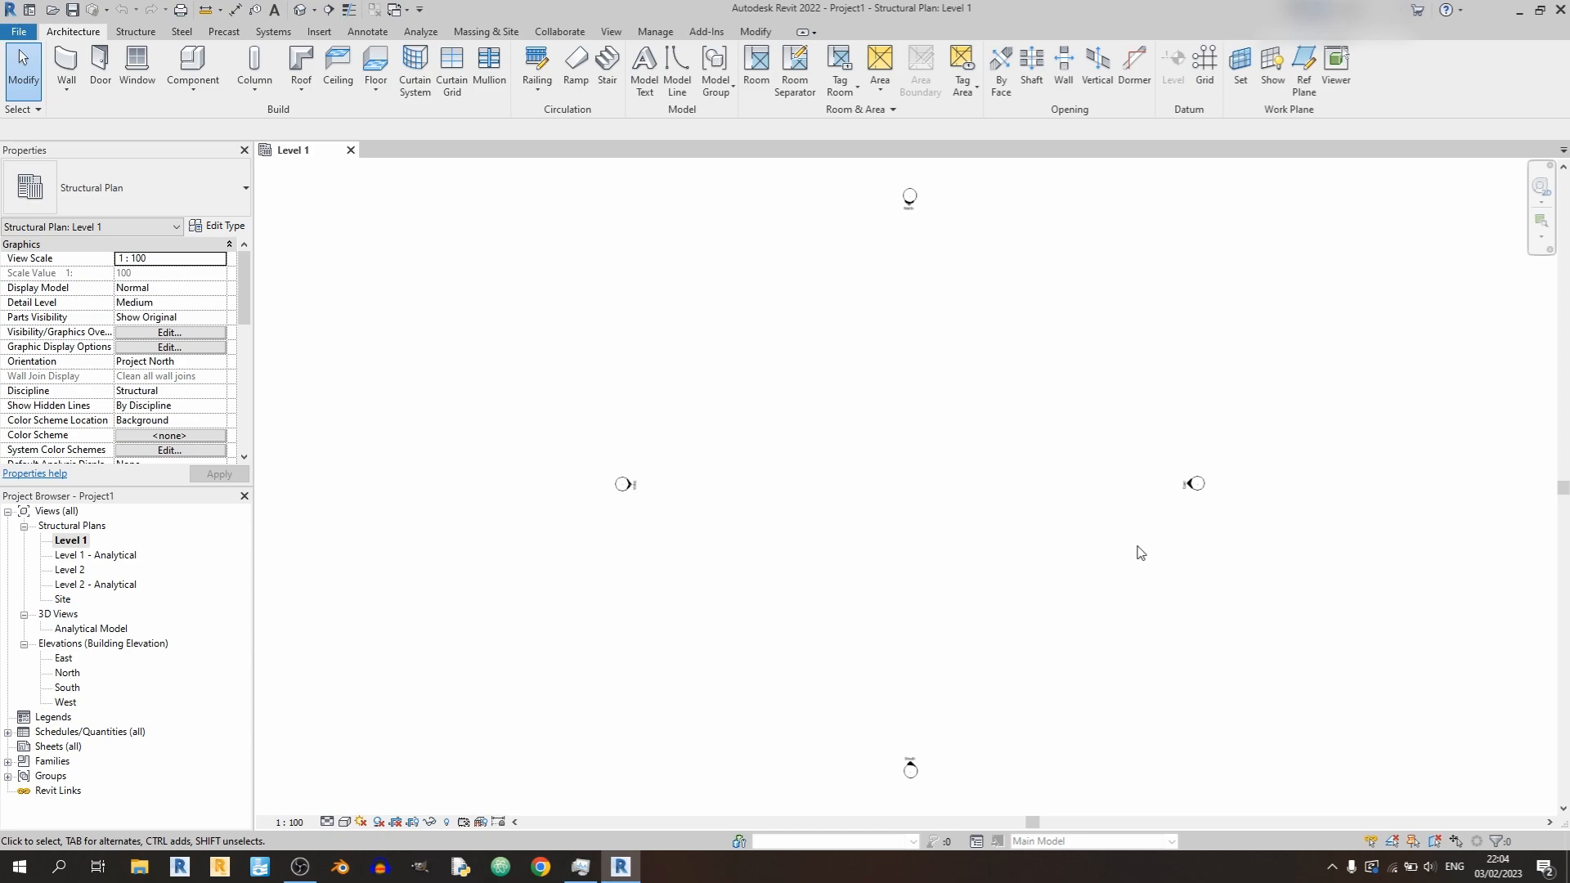
pyautogui.moveTo(1152, 556)
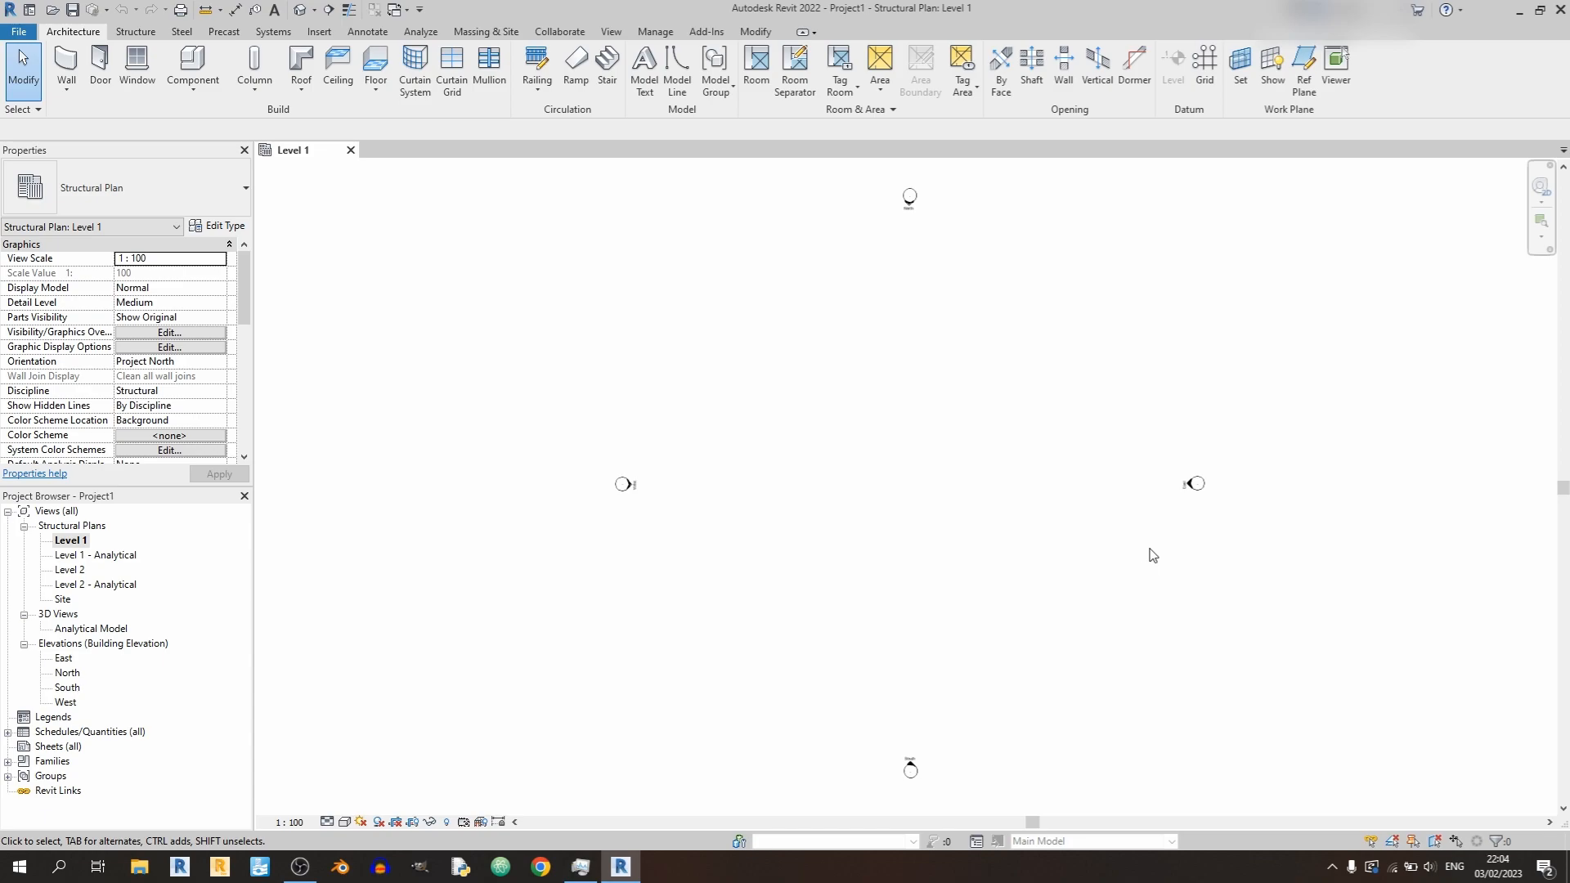
pyautogui.moveTo(1145, 552)
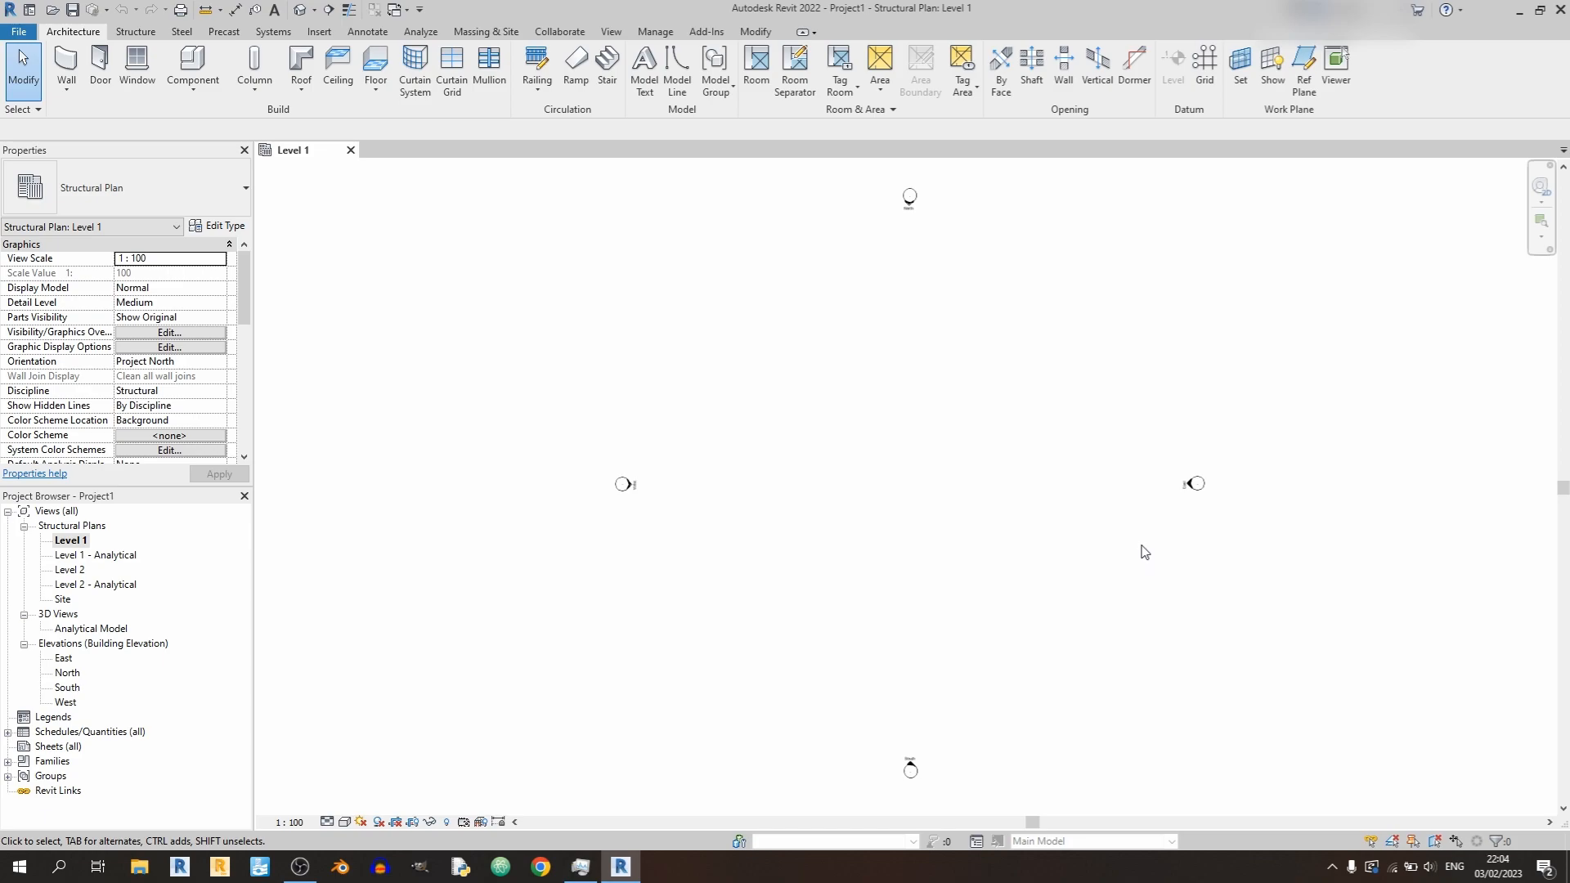
pyautogui.moveTo(1029, 597)
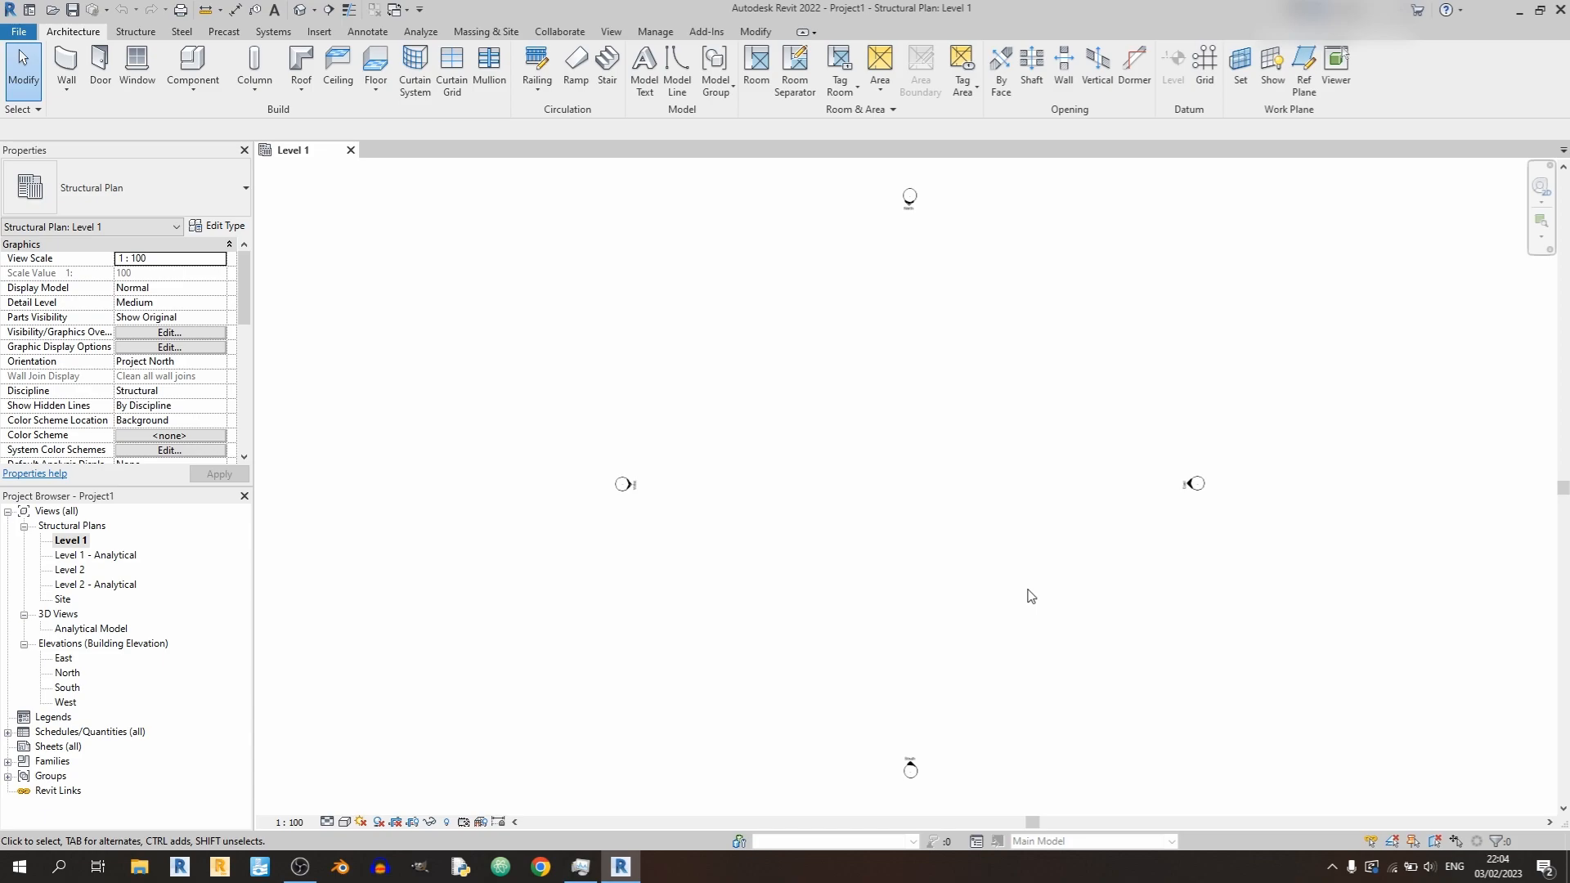
pyautogui.moveTo(932, 525)
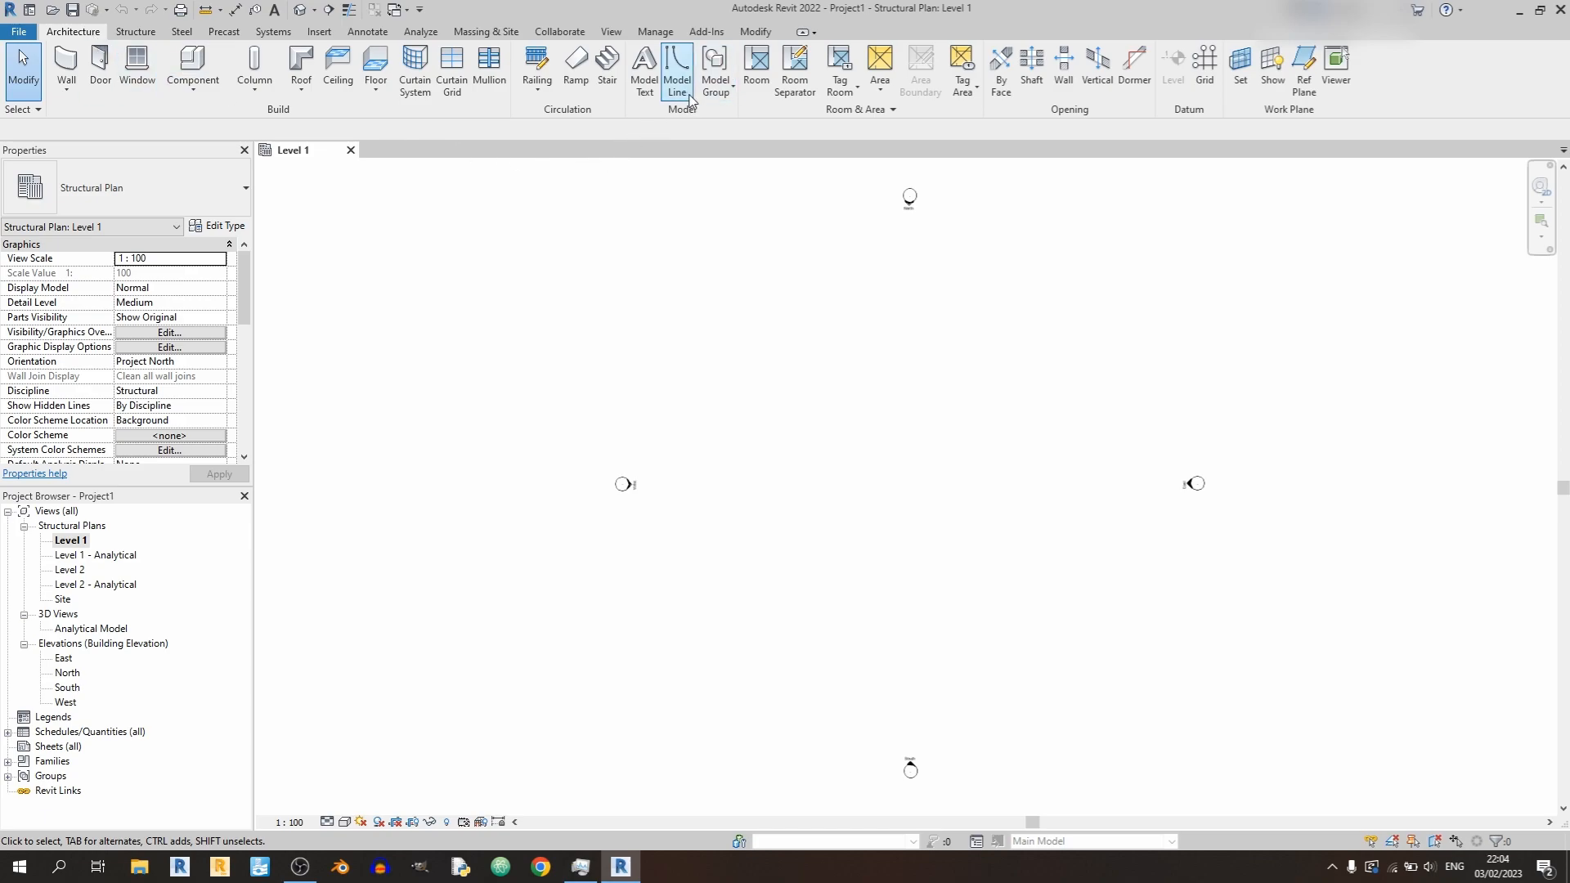
# Start the Model Line tool on the Level 1 structural plan.
pyautogui.click(677, 70)
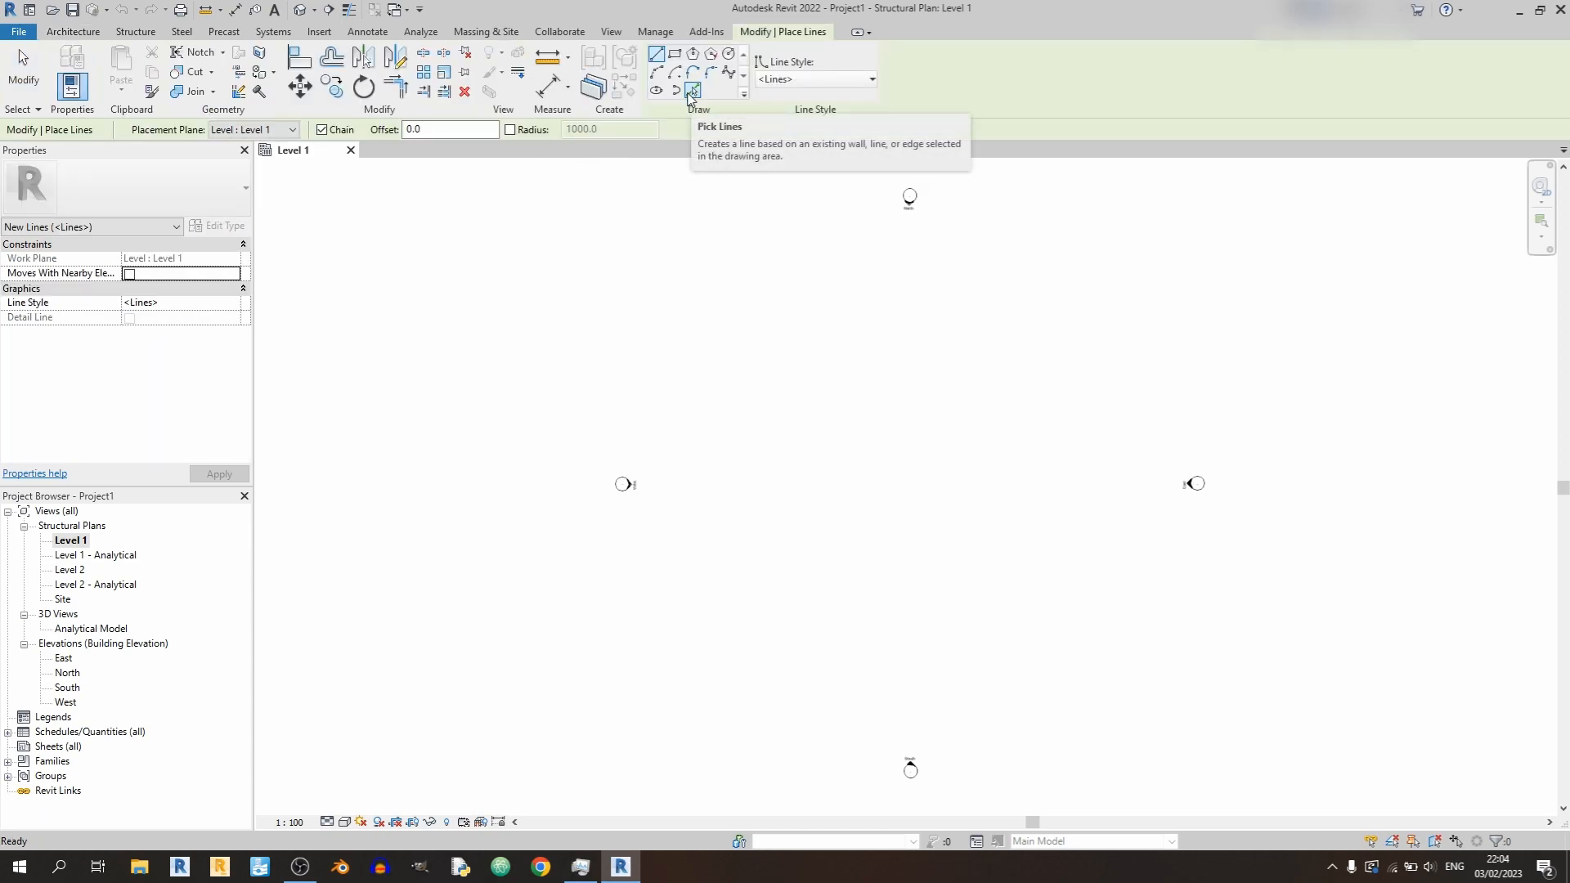
pyautogui.moveTo(837, 481)
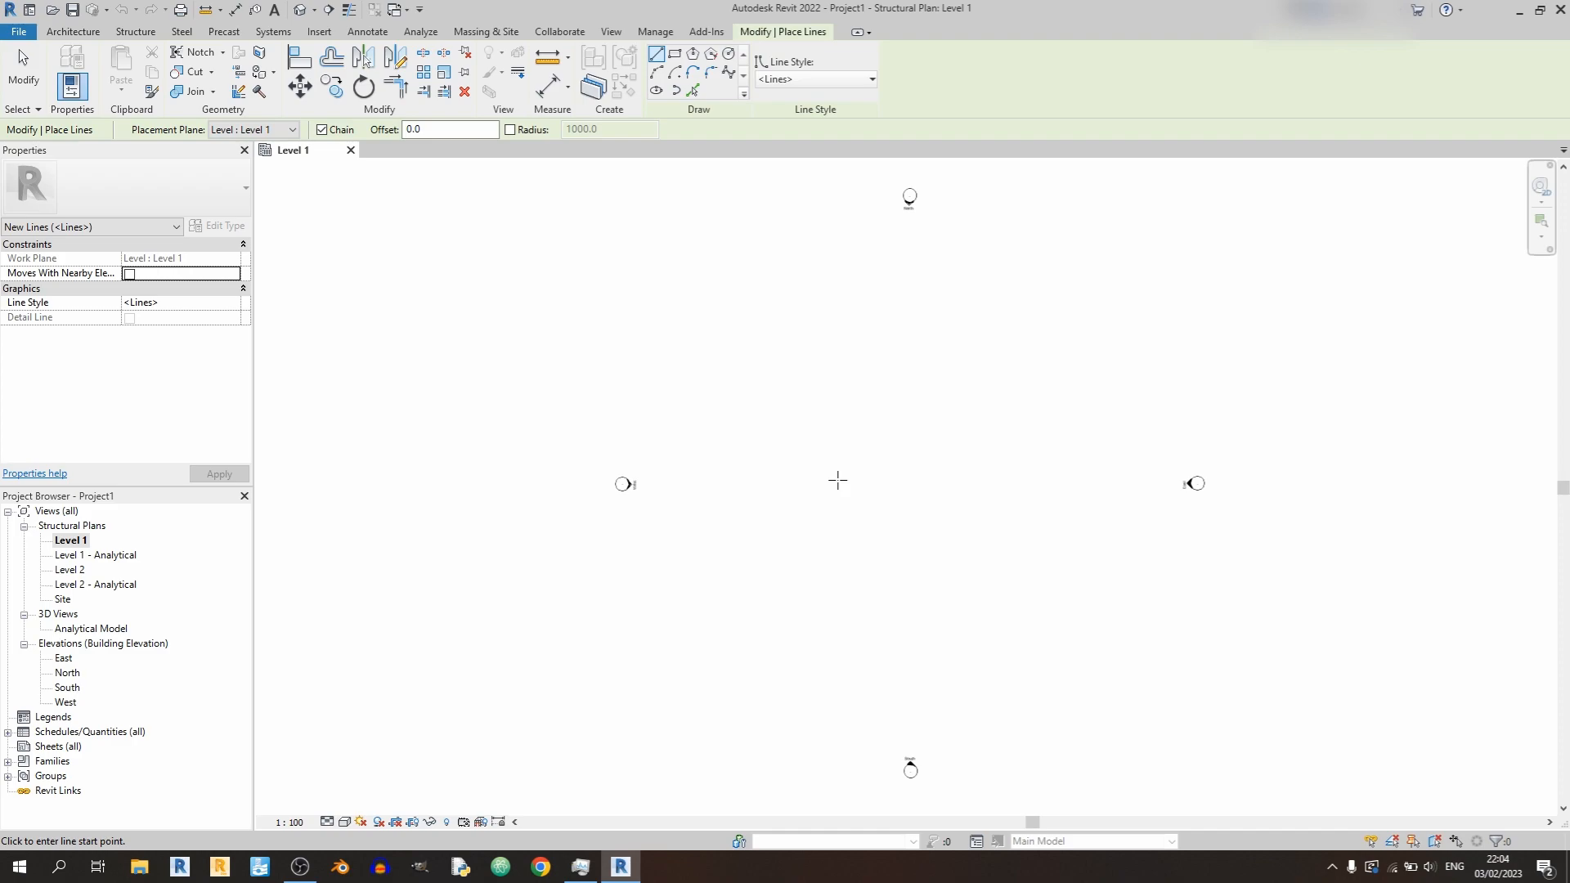
pyautogui.moveTo(829, 247)
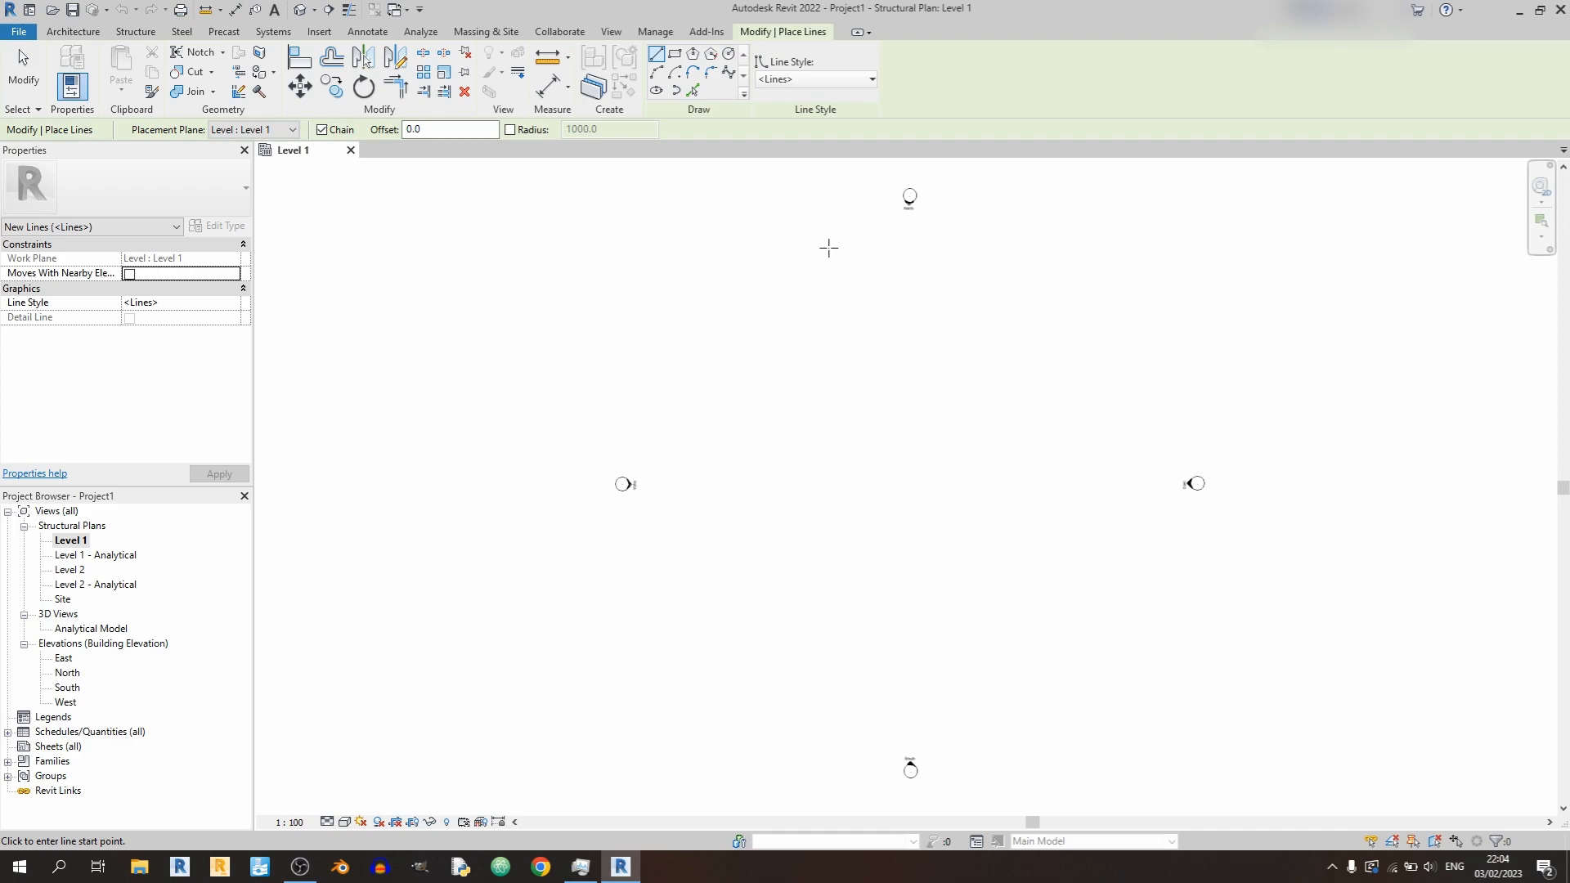
pyautogui.moveTo(864, 289)
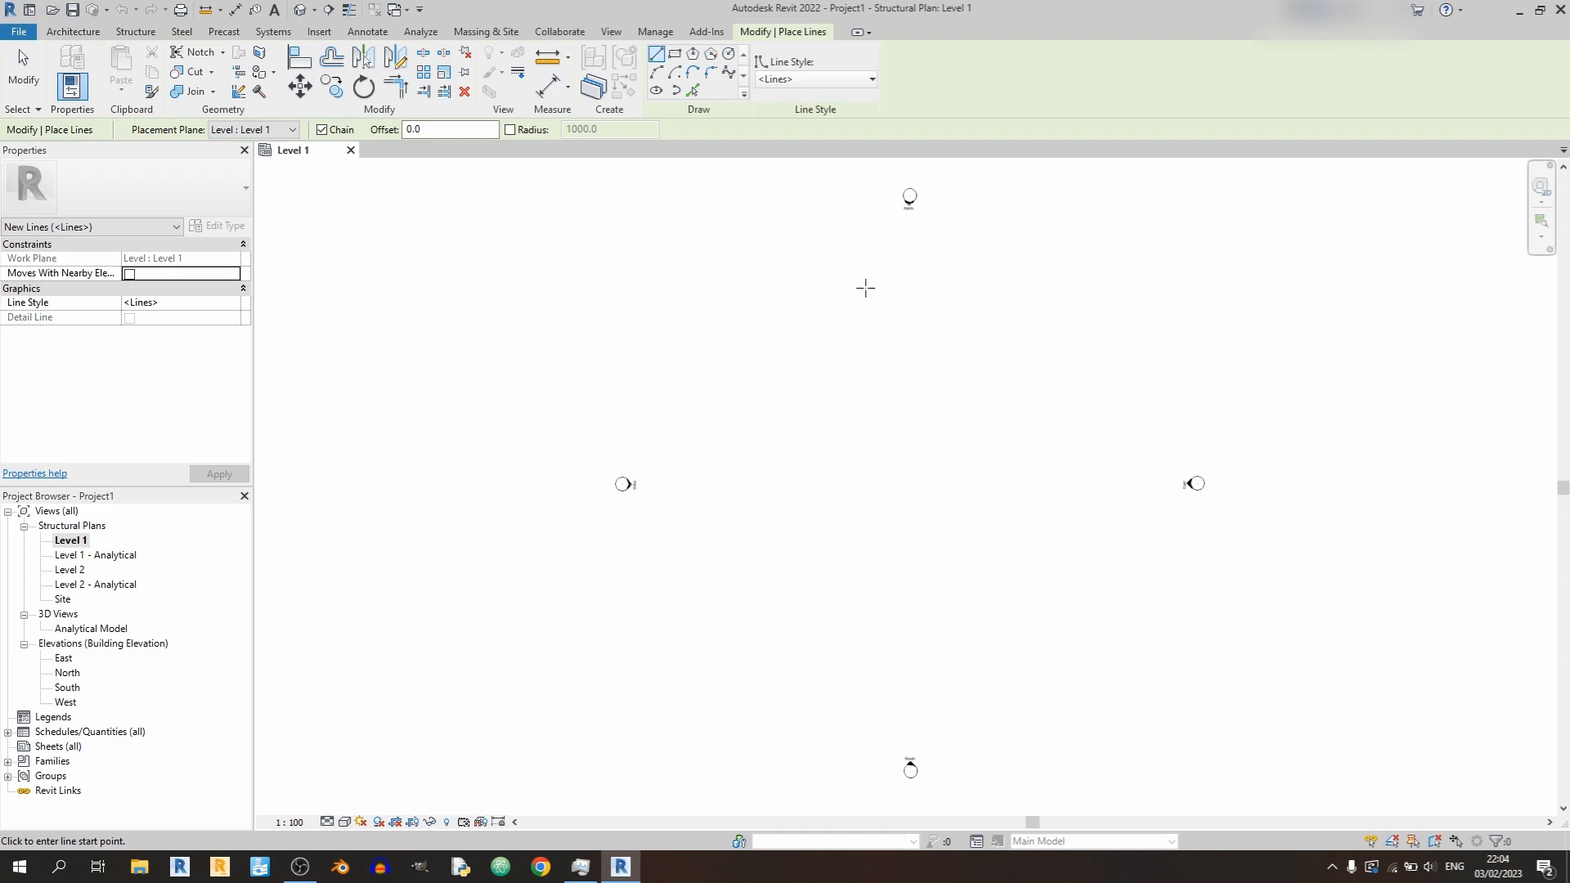
pyautogui.moveTo(871, 590)
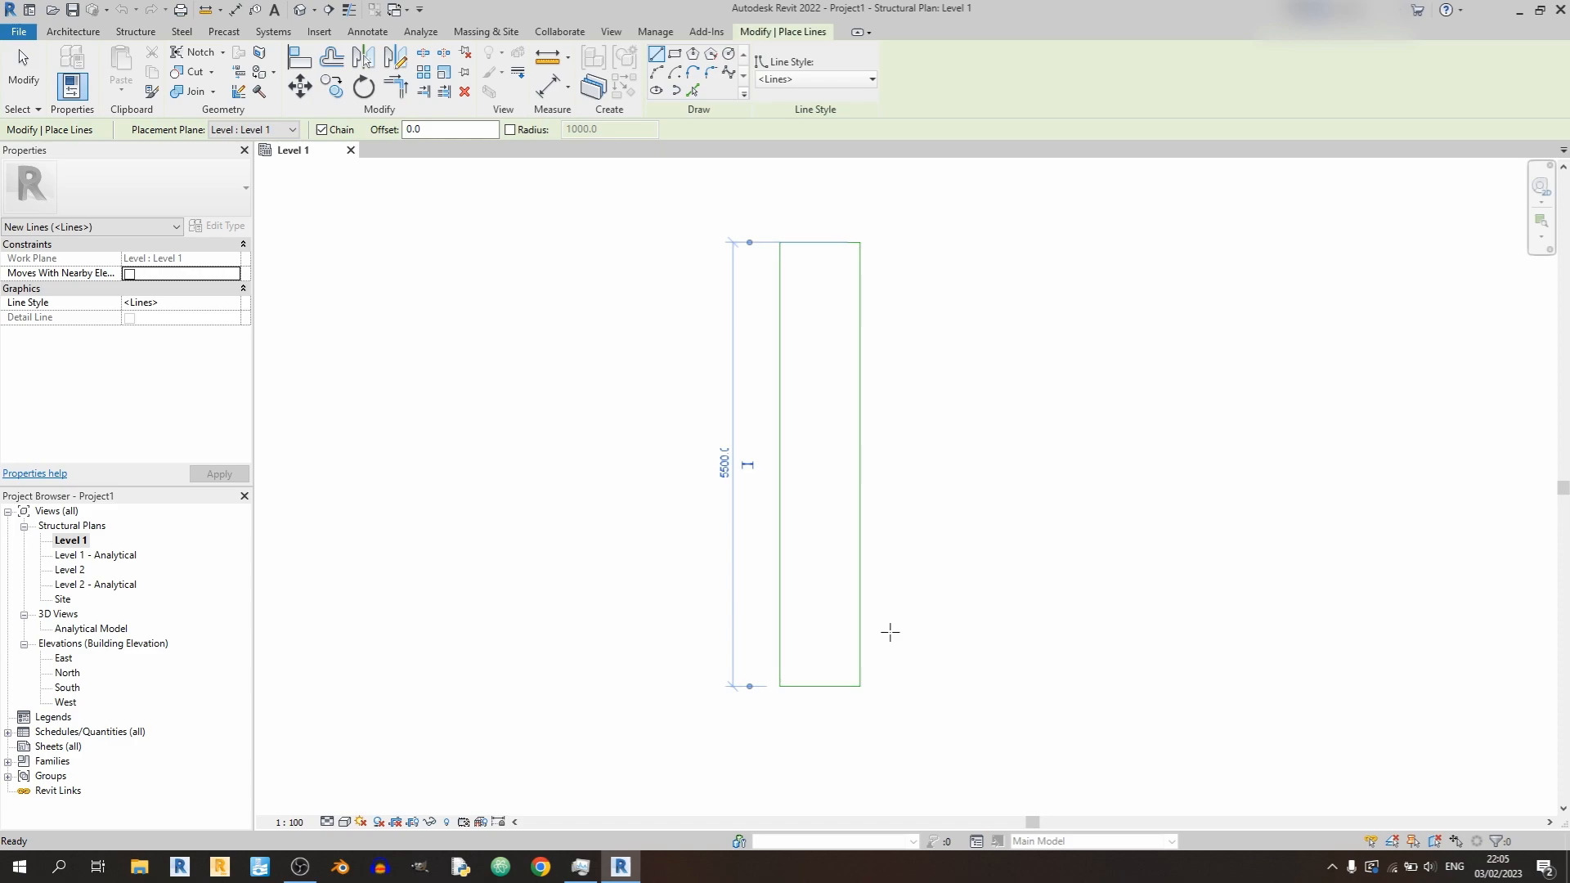
pyautogui.moveTo(848, 637)
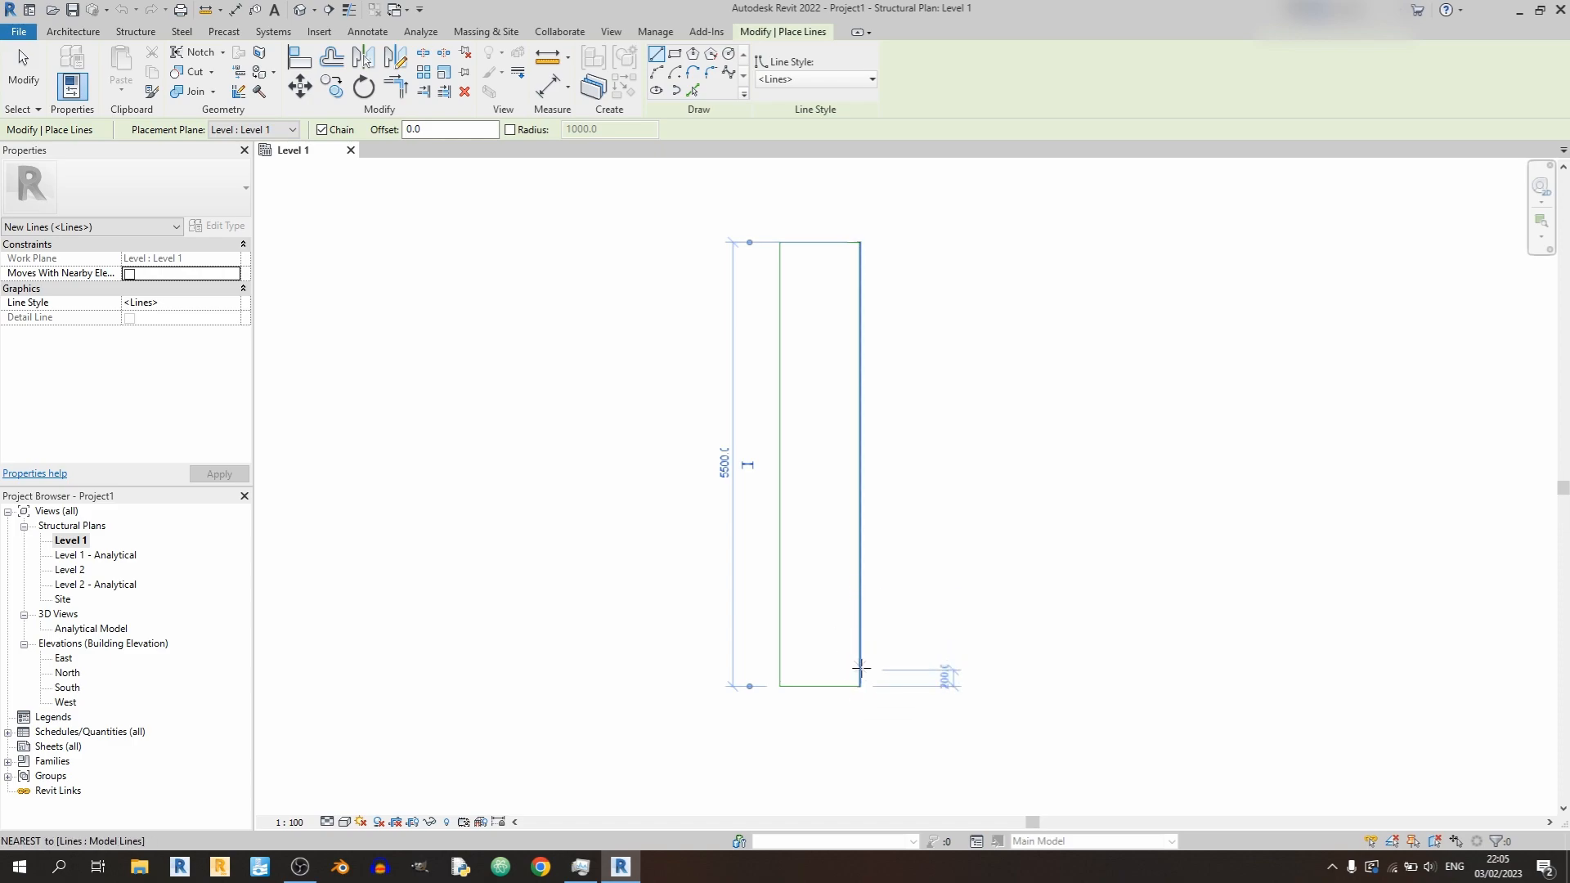
pyautogui.moveTo(860, 616)
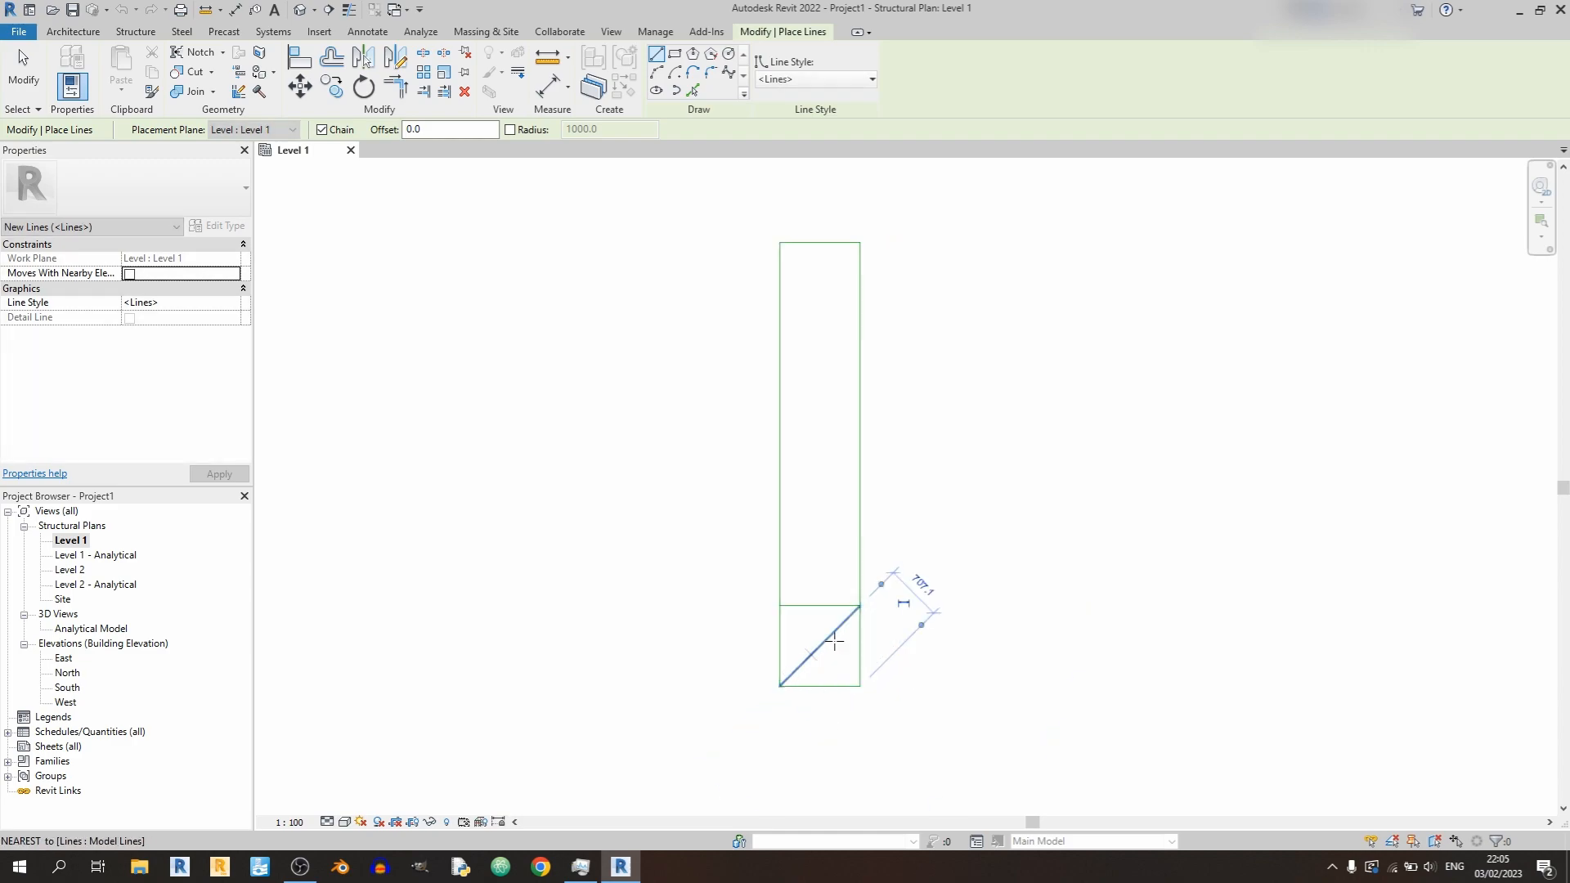
pyautogui.moveTo(858, 603)
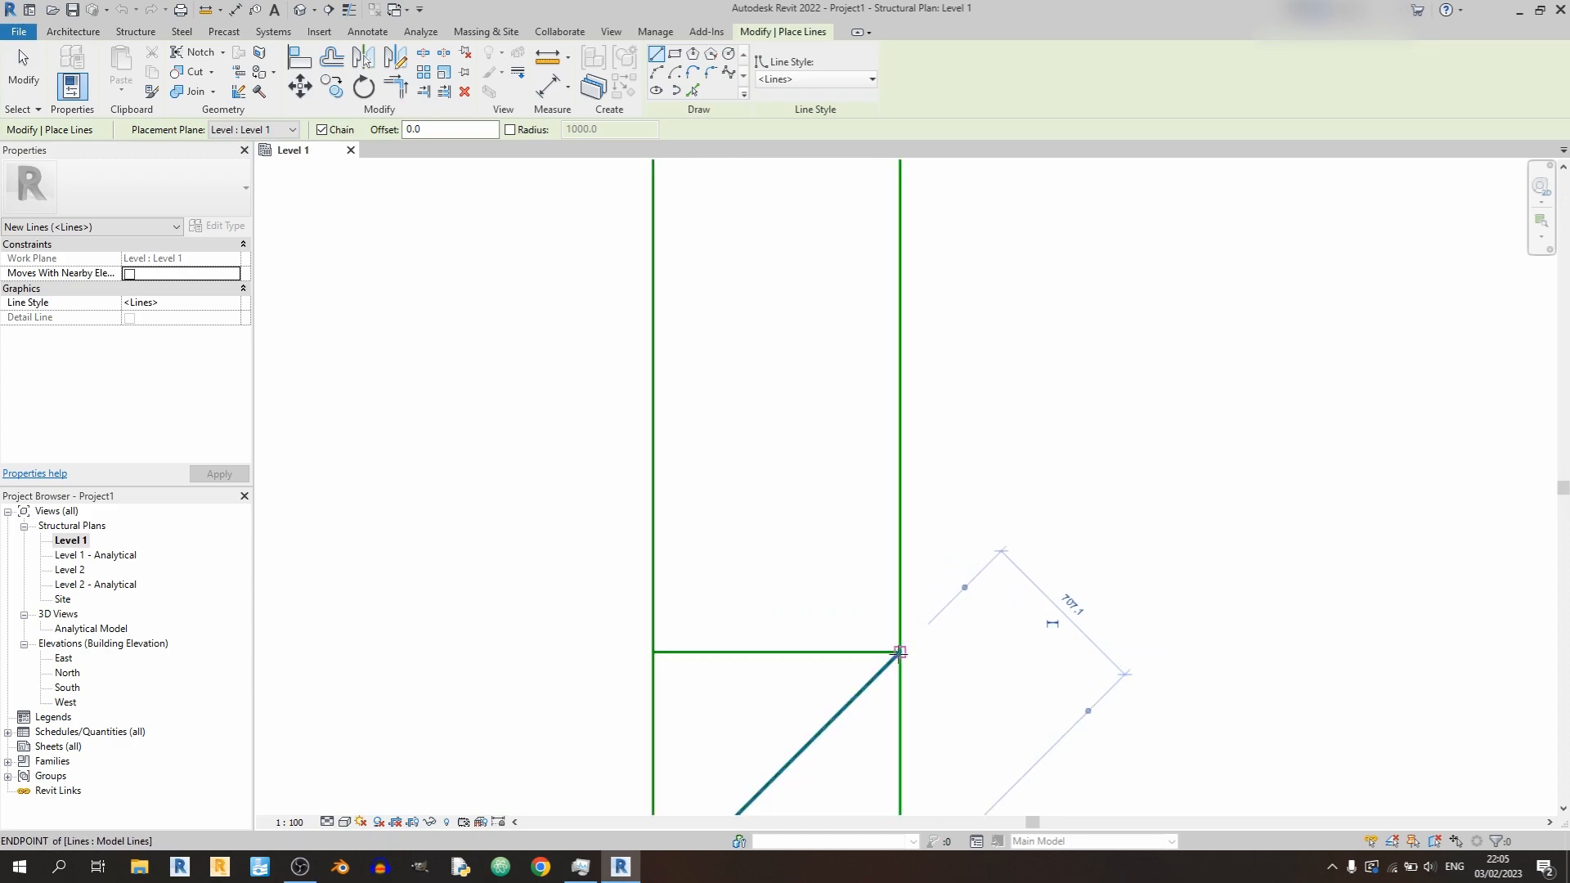
pyautogui.moveTo(901, 573)
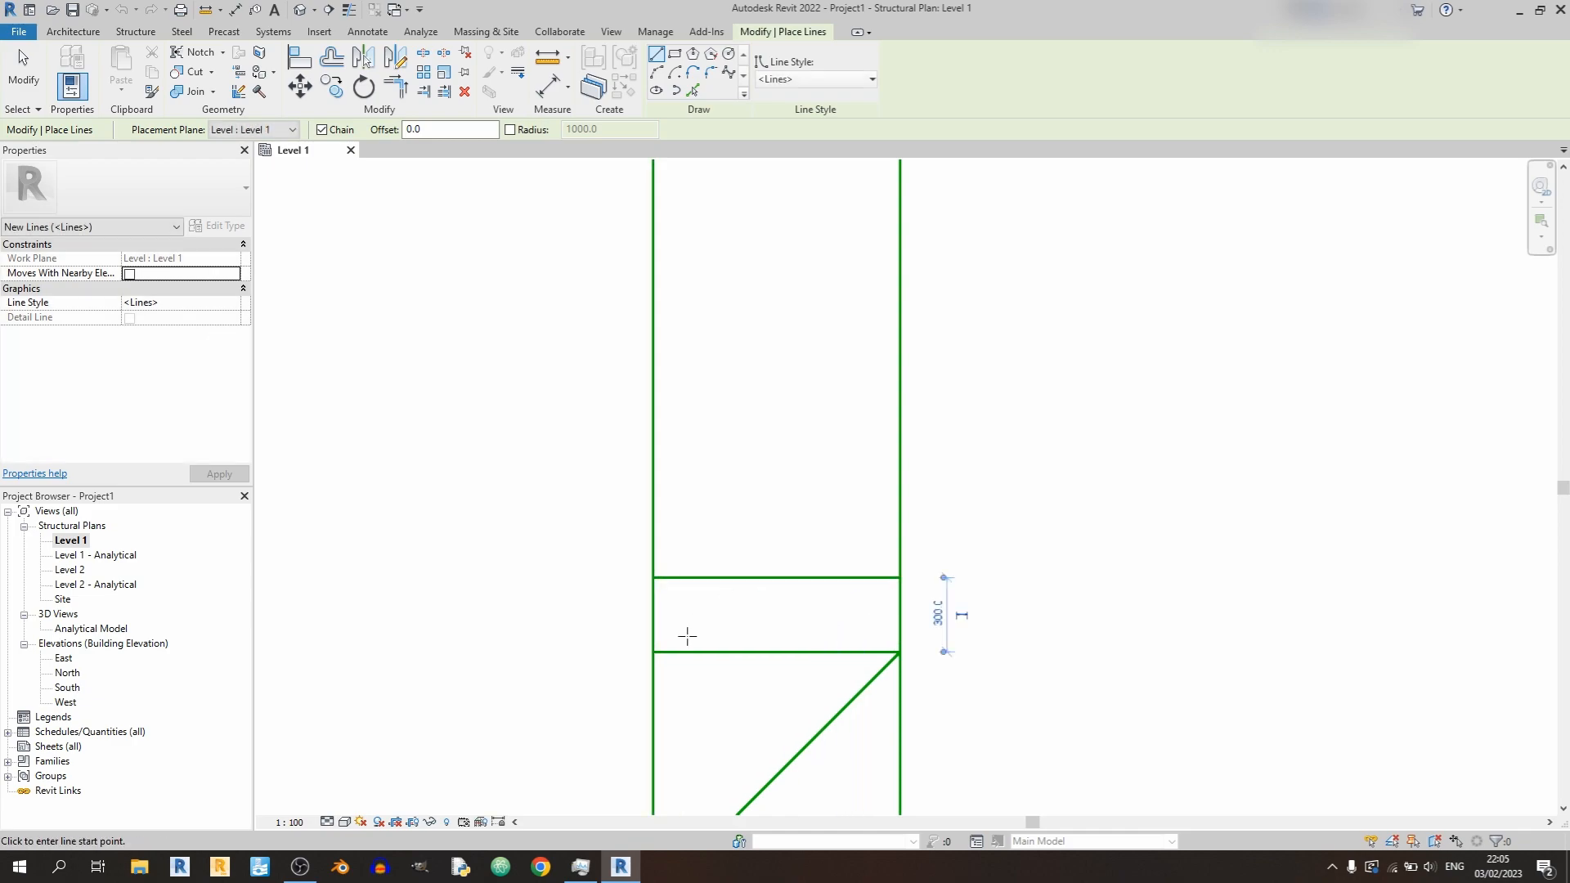
pyautogui.moveTo(901, 621)
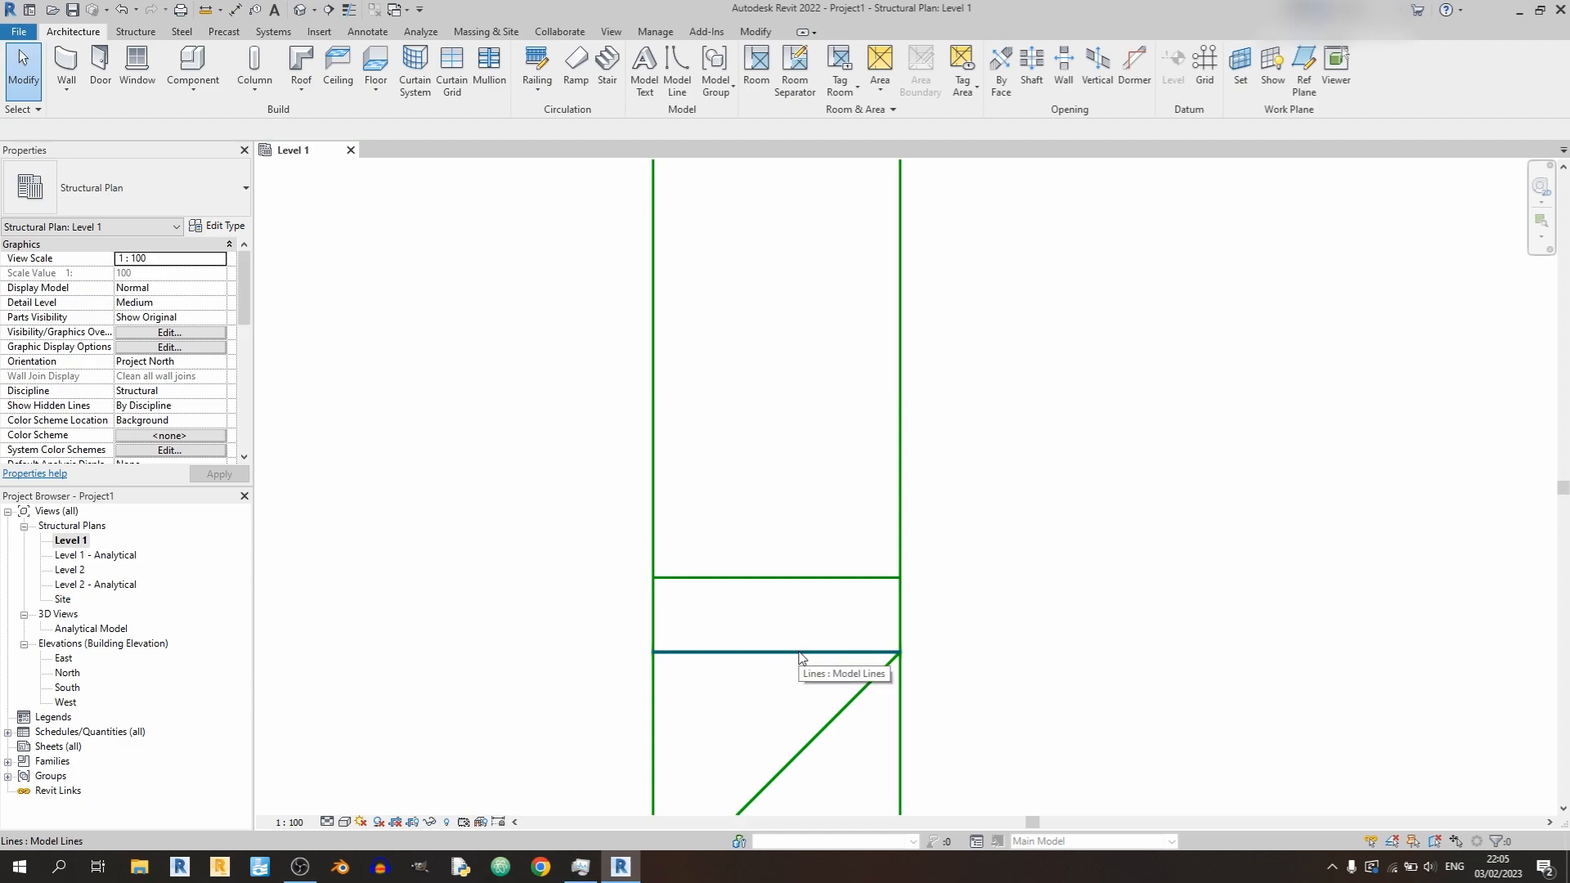
# Copy the tread line up the outline at 300 mm intervals.
pyautogui.click(776, 653)
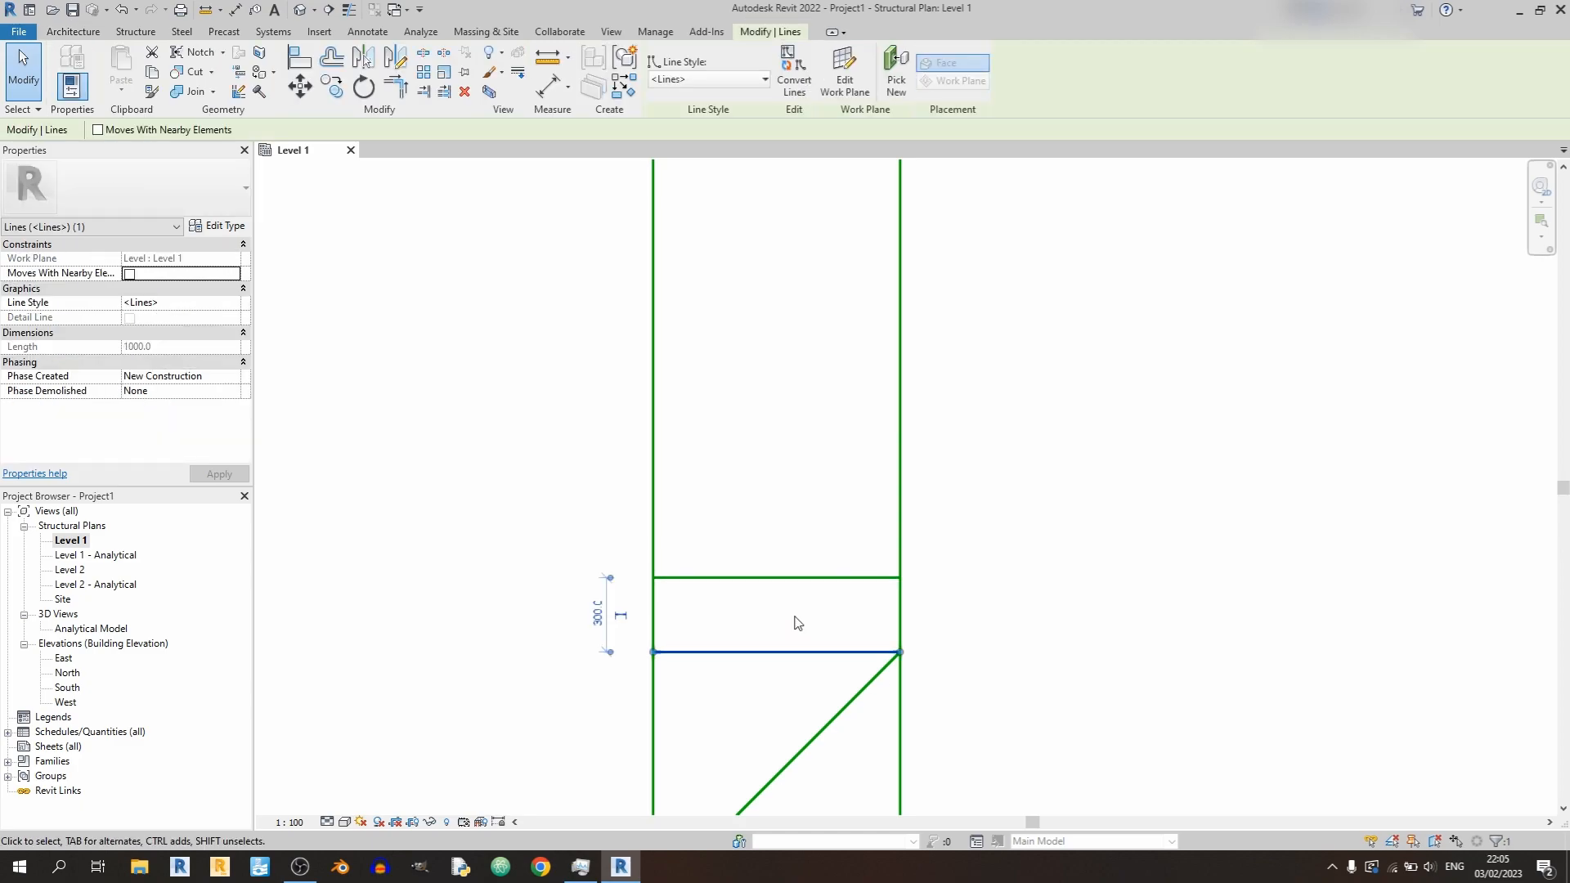
pyautogui.click(776, 579)
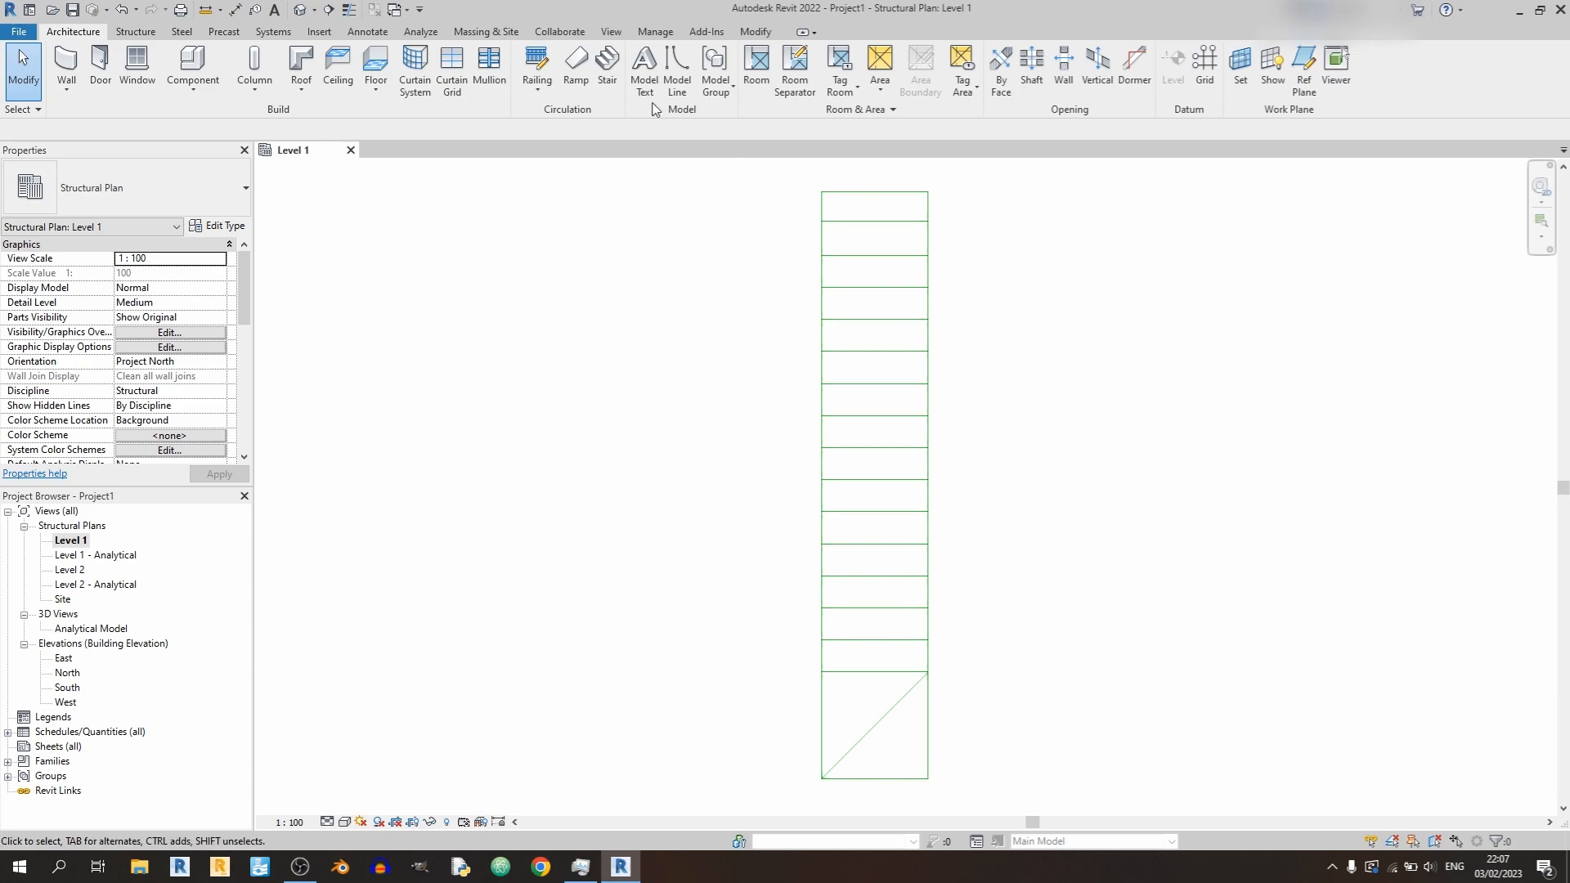
# Start a sketched stair and pick both long layout lines as run boundaries.
pyautogui.click(606, 70)
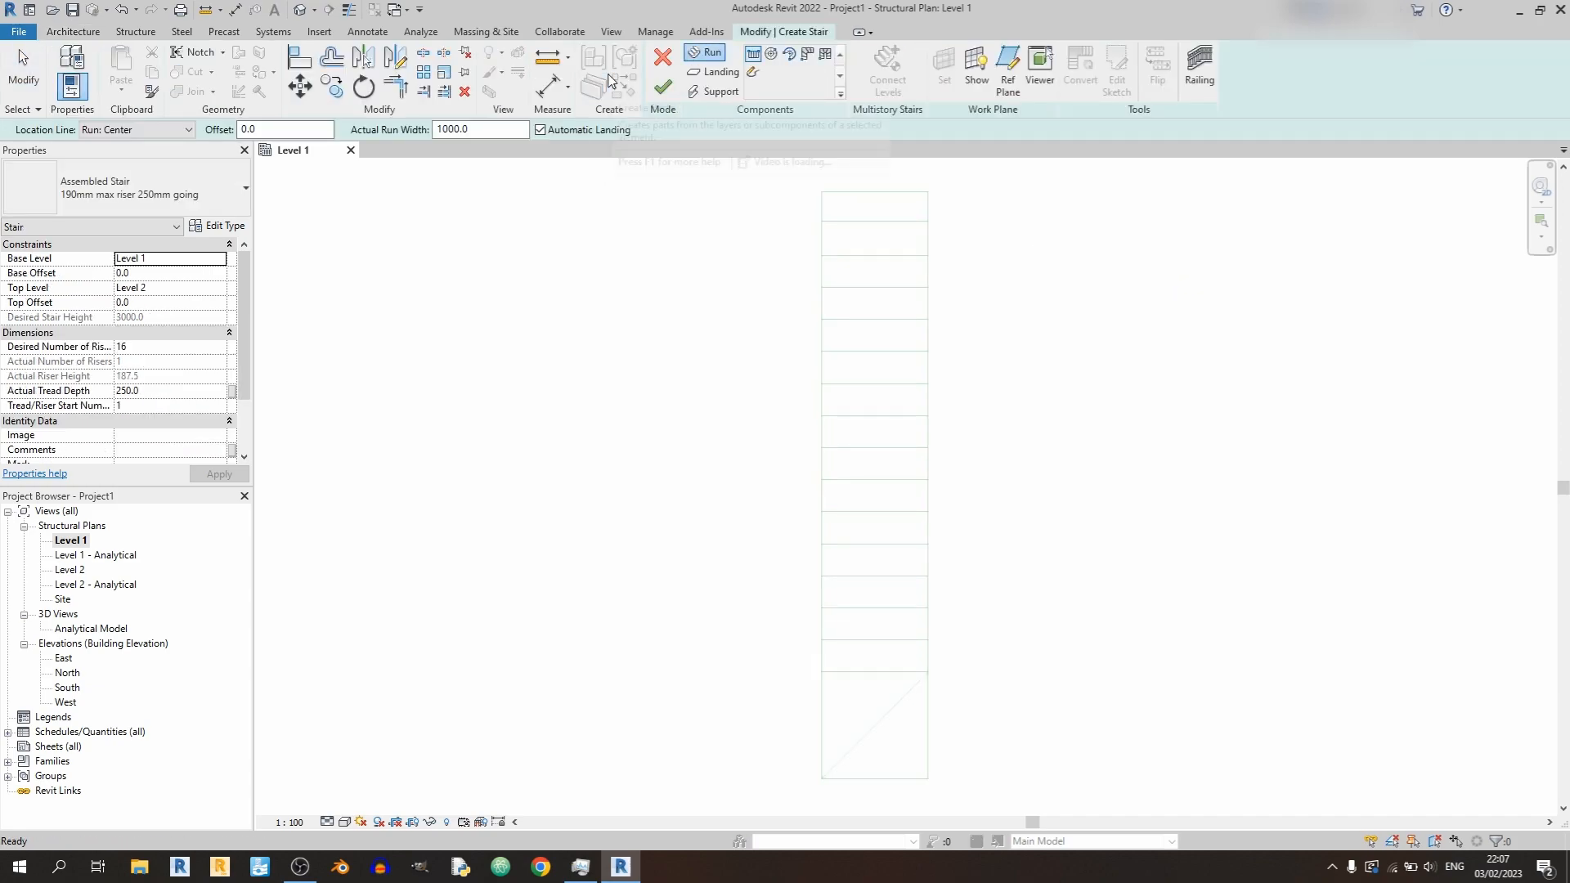
pyautogui.moveTo(706, 54)
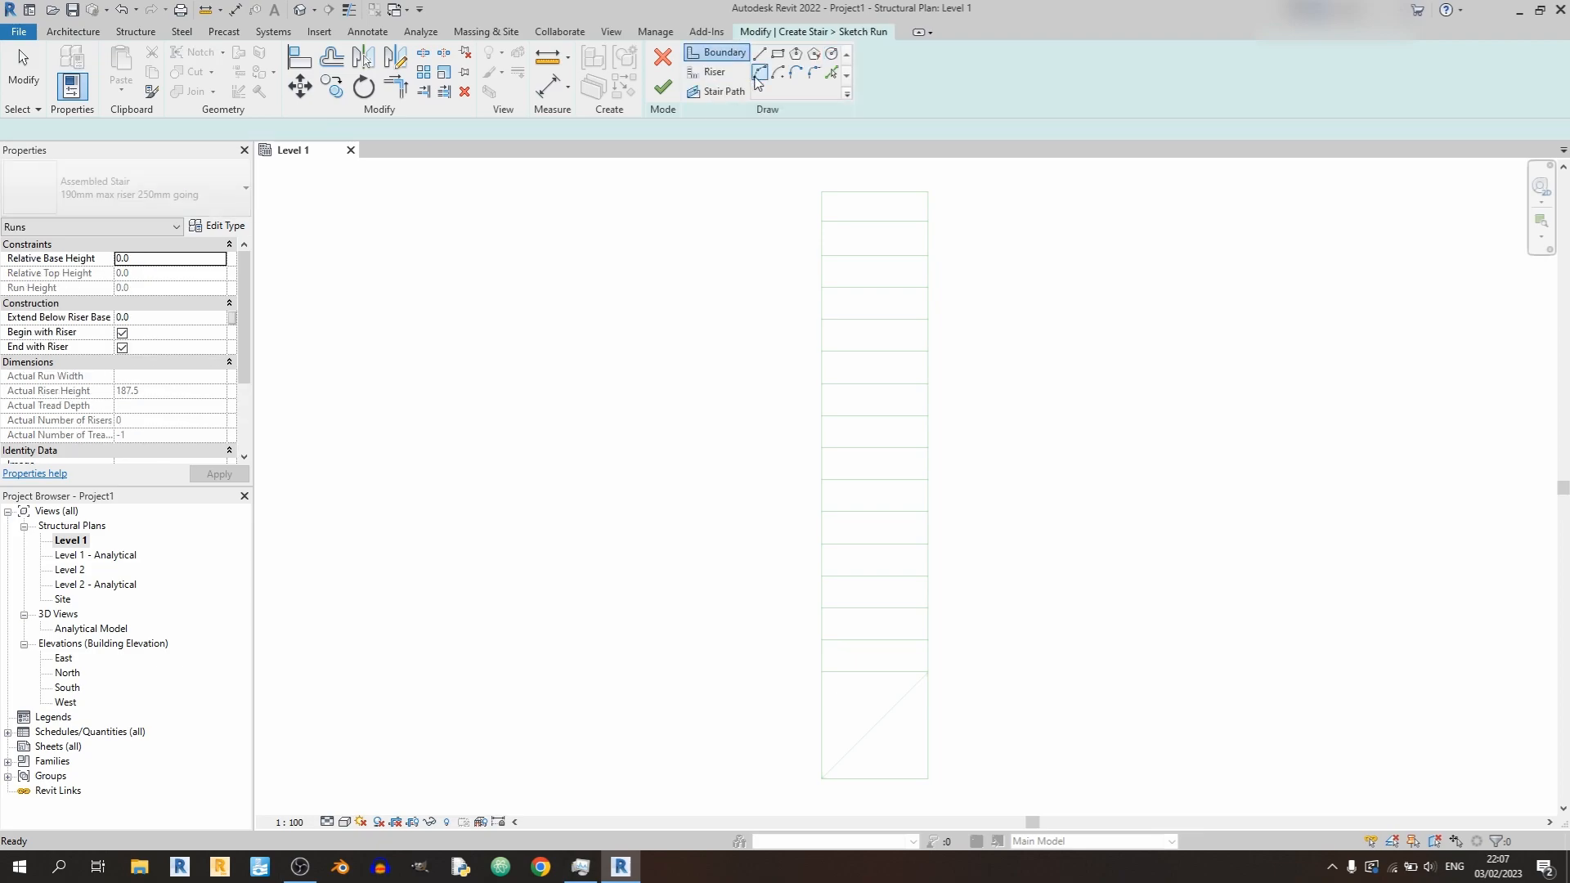
pyautogui.click(761, 52)
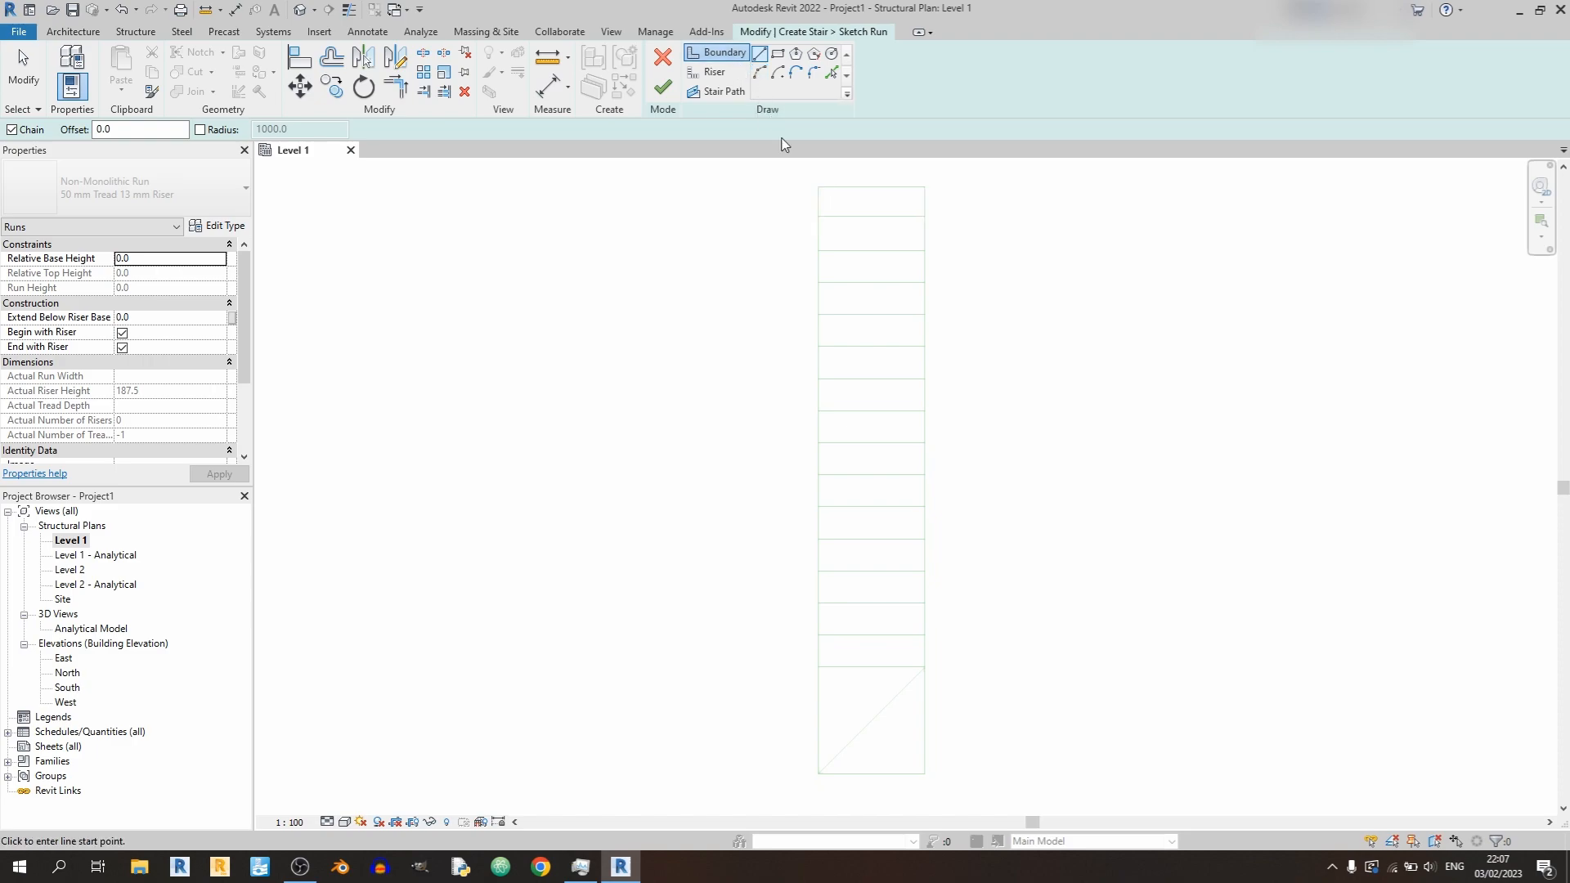
pyautogui.moveTo(899, 759)
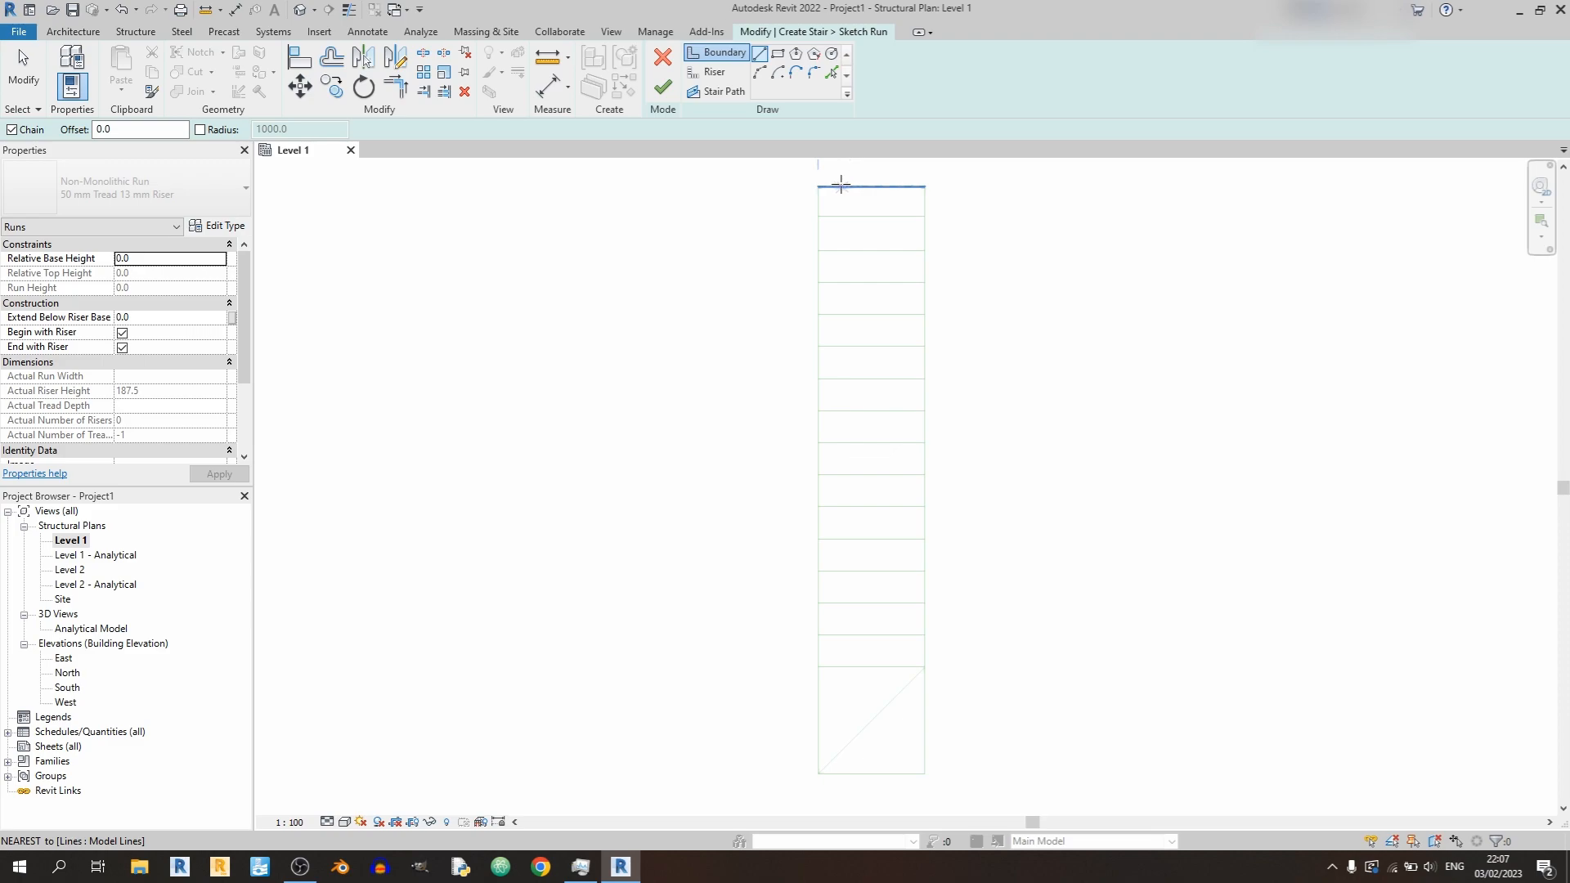
pyautogui.click(832, 544)
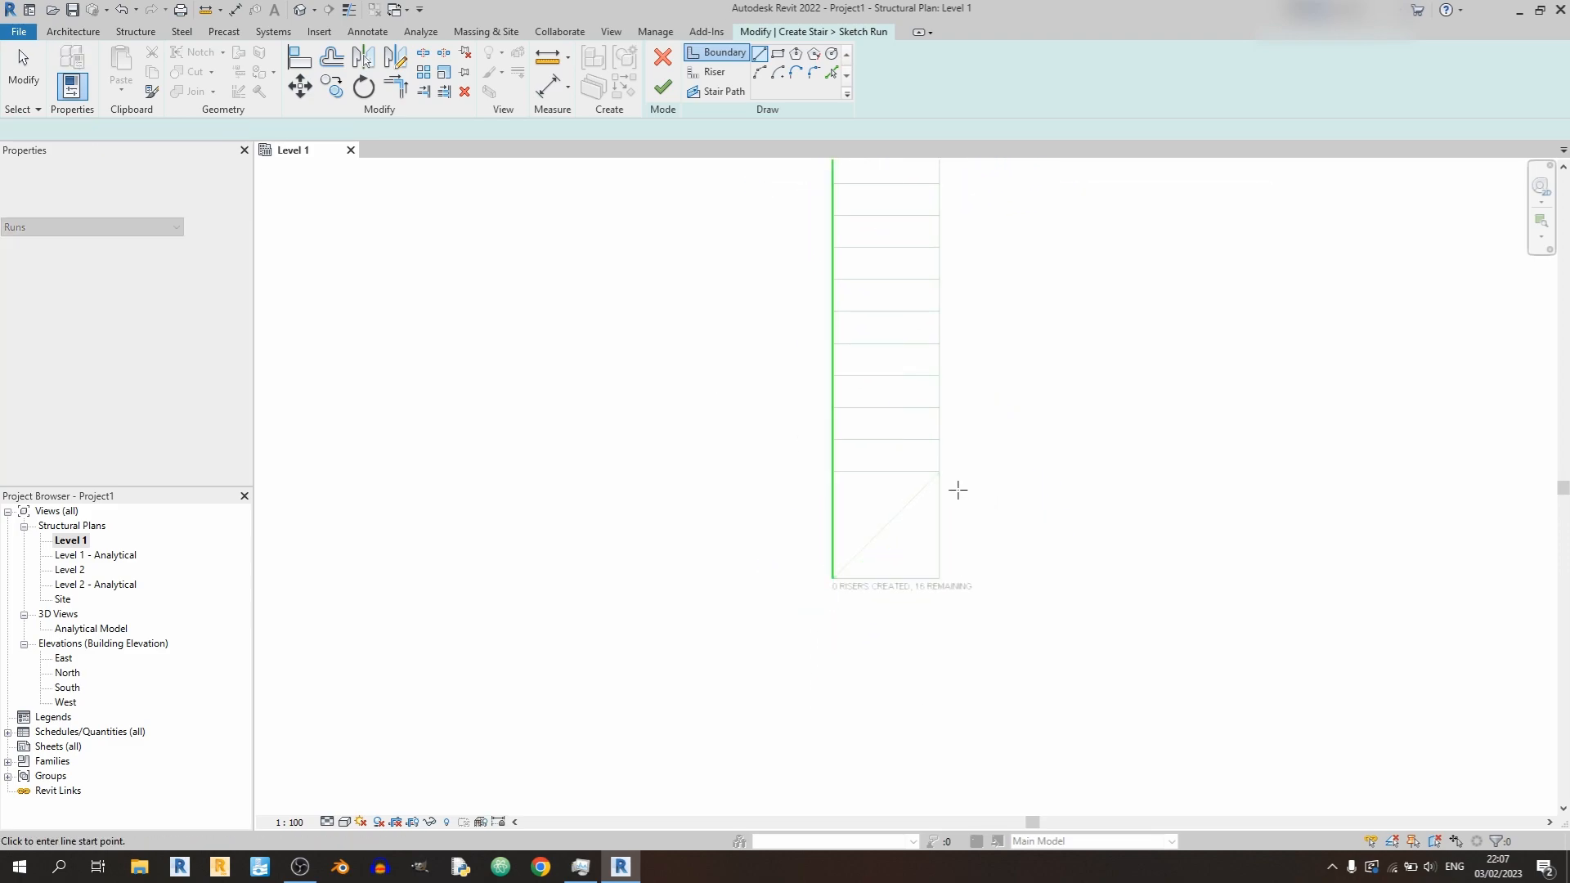
pyautogui.click(956, 504)
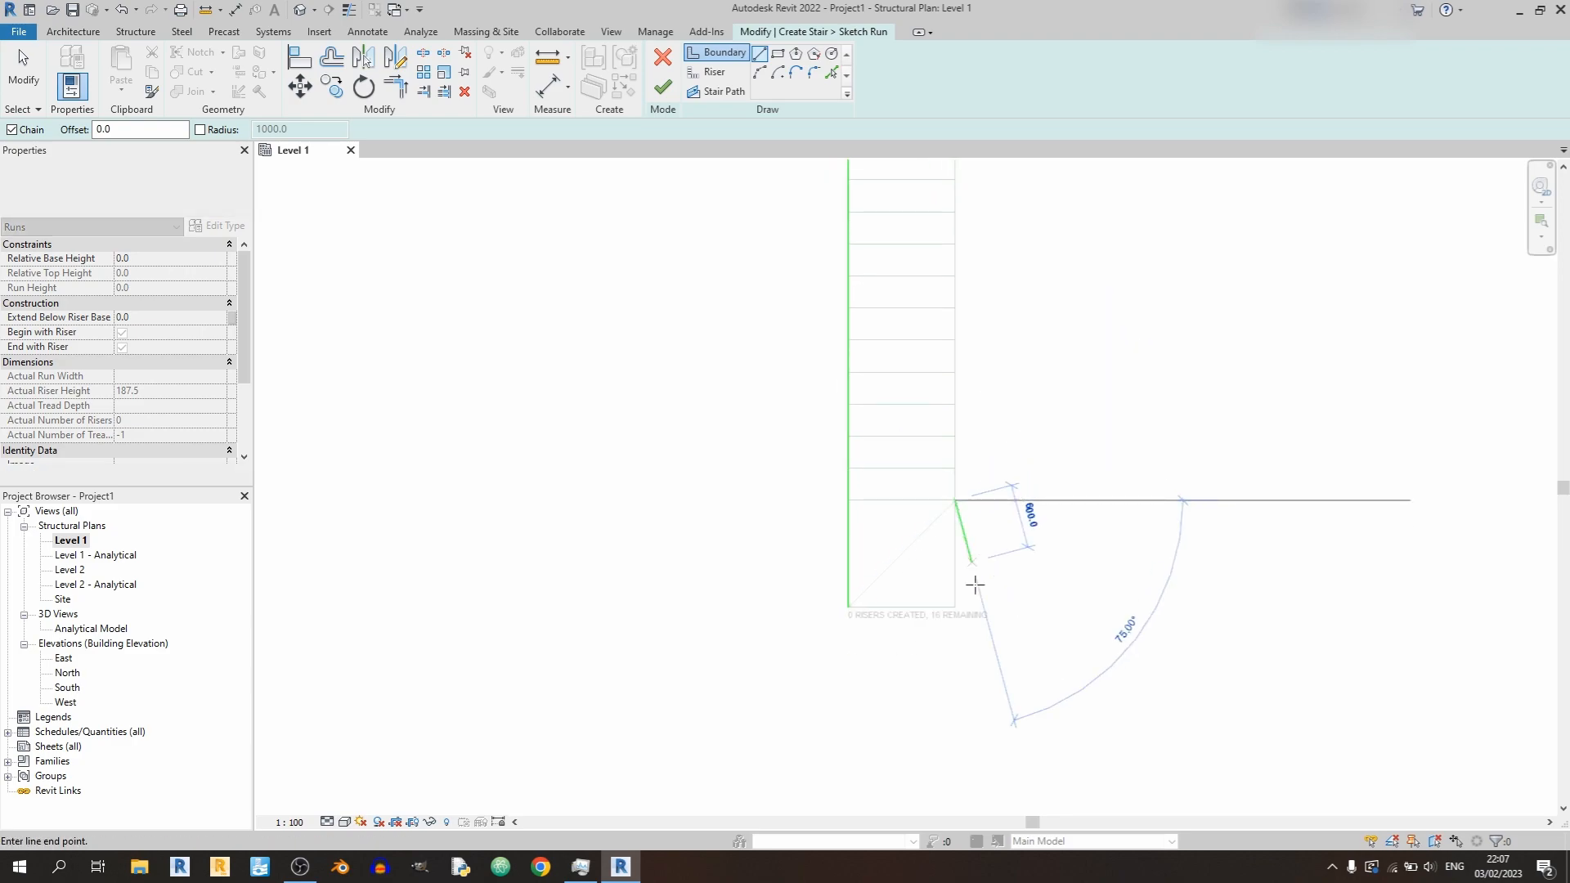
pyautogui.click(980, 241)
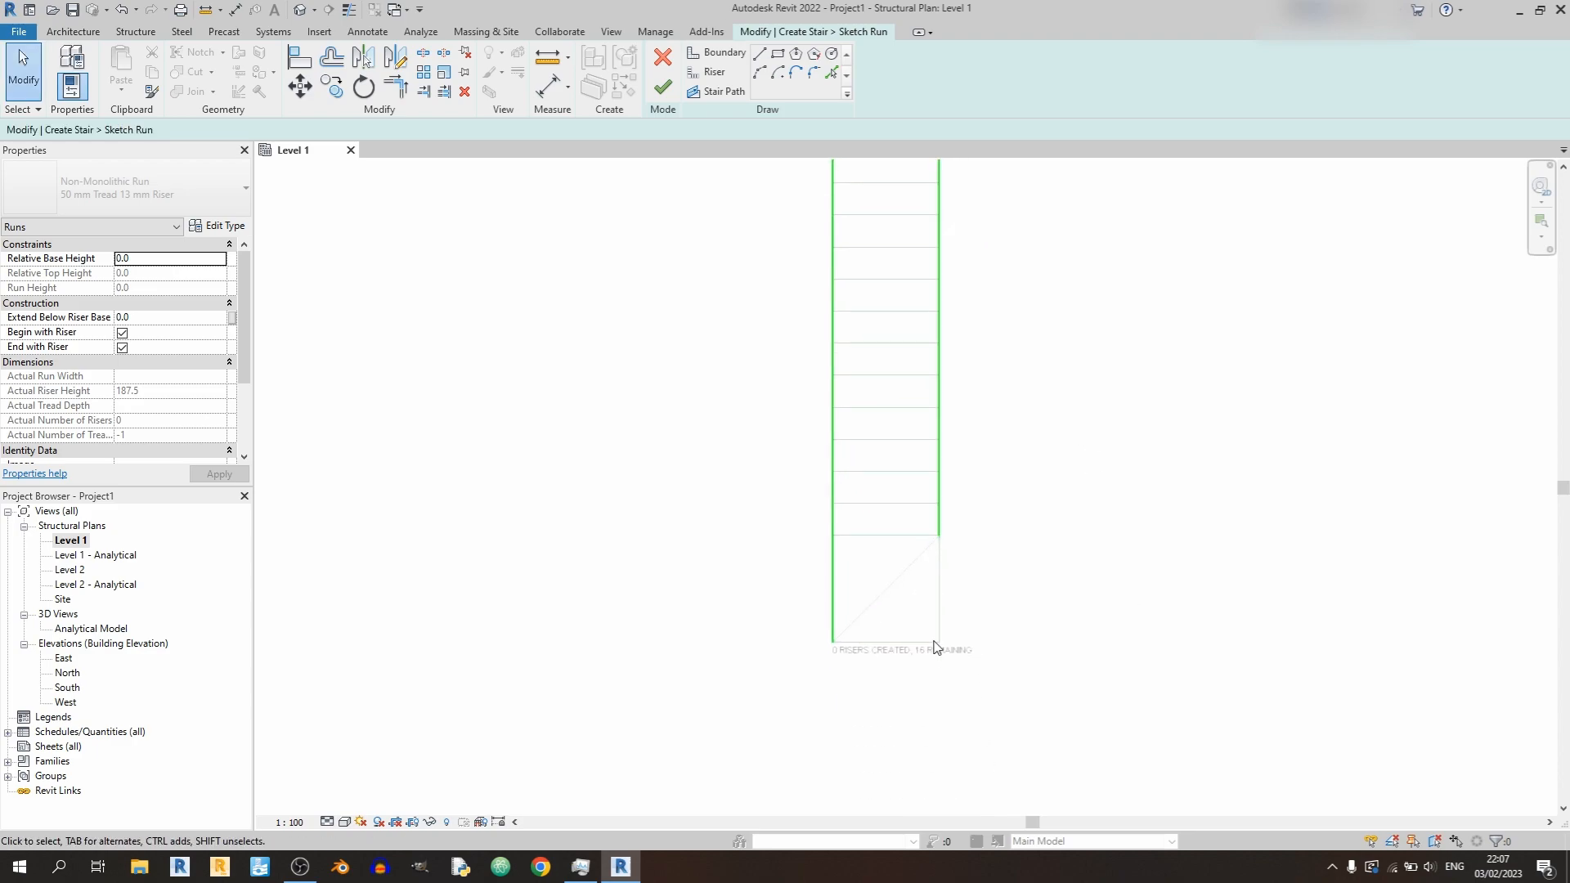
pyautogui.moveTo(945, 558)
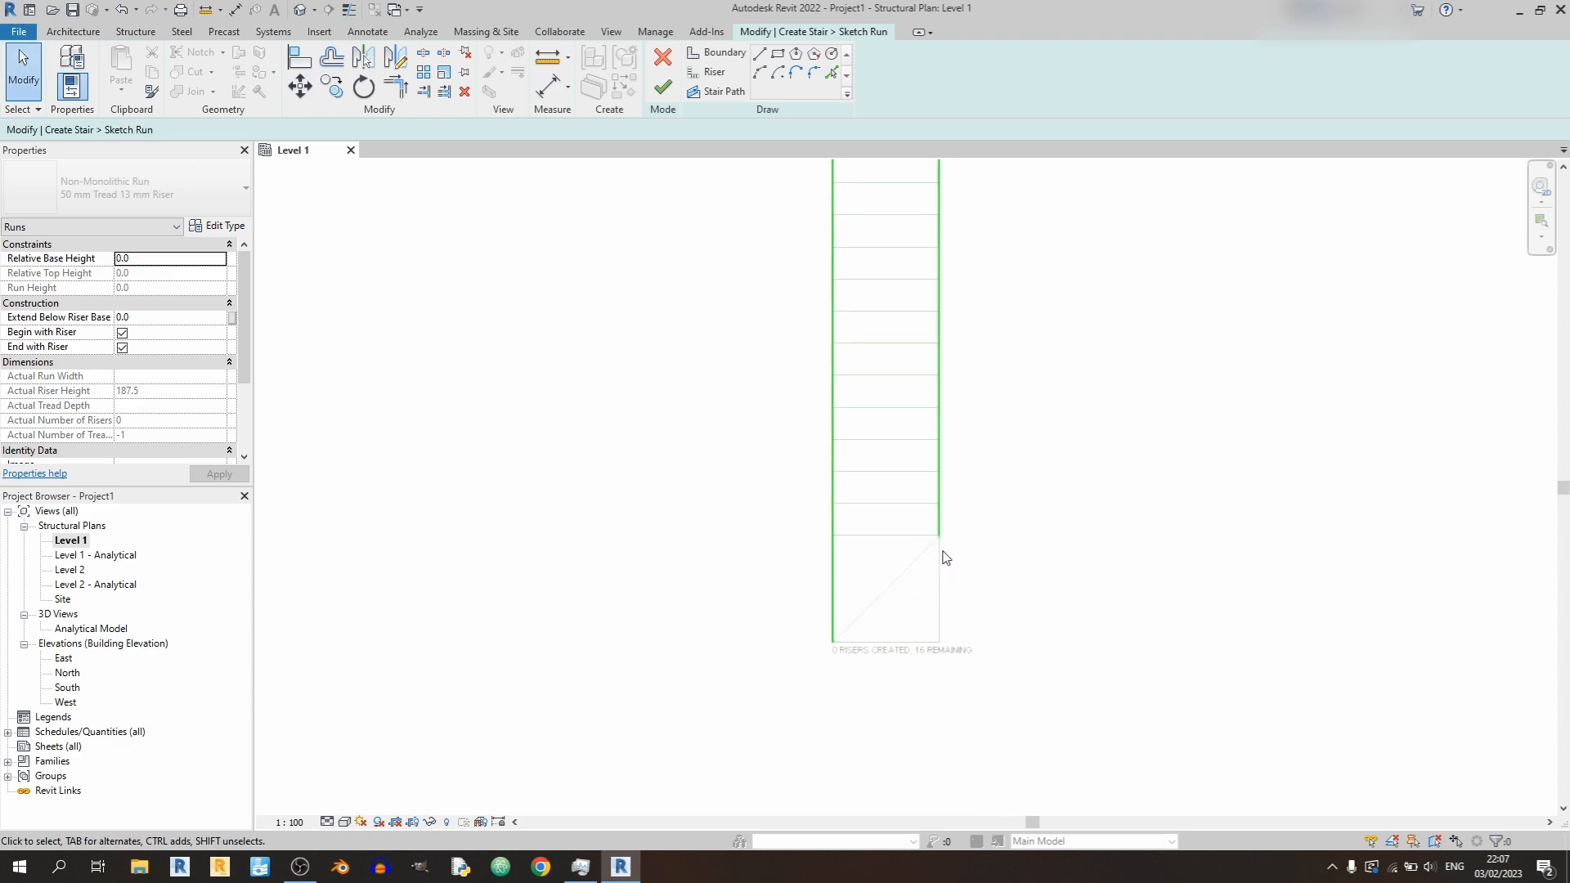
pyautogui.moveTo(936, 669)
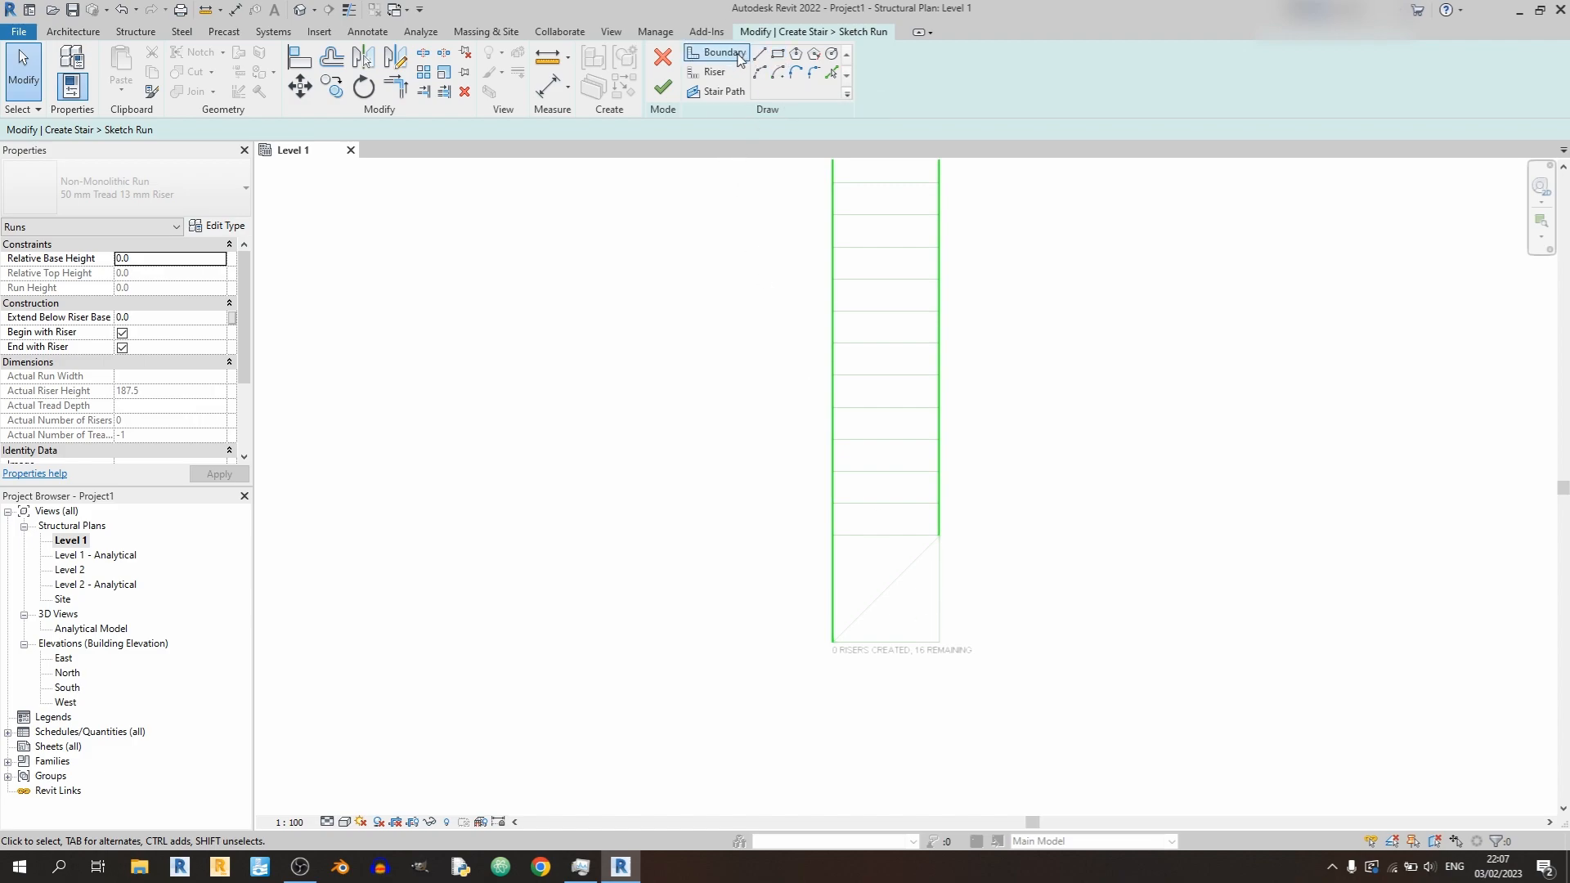
pyautogui.click(719, 52)
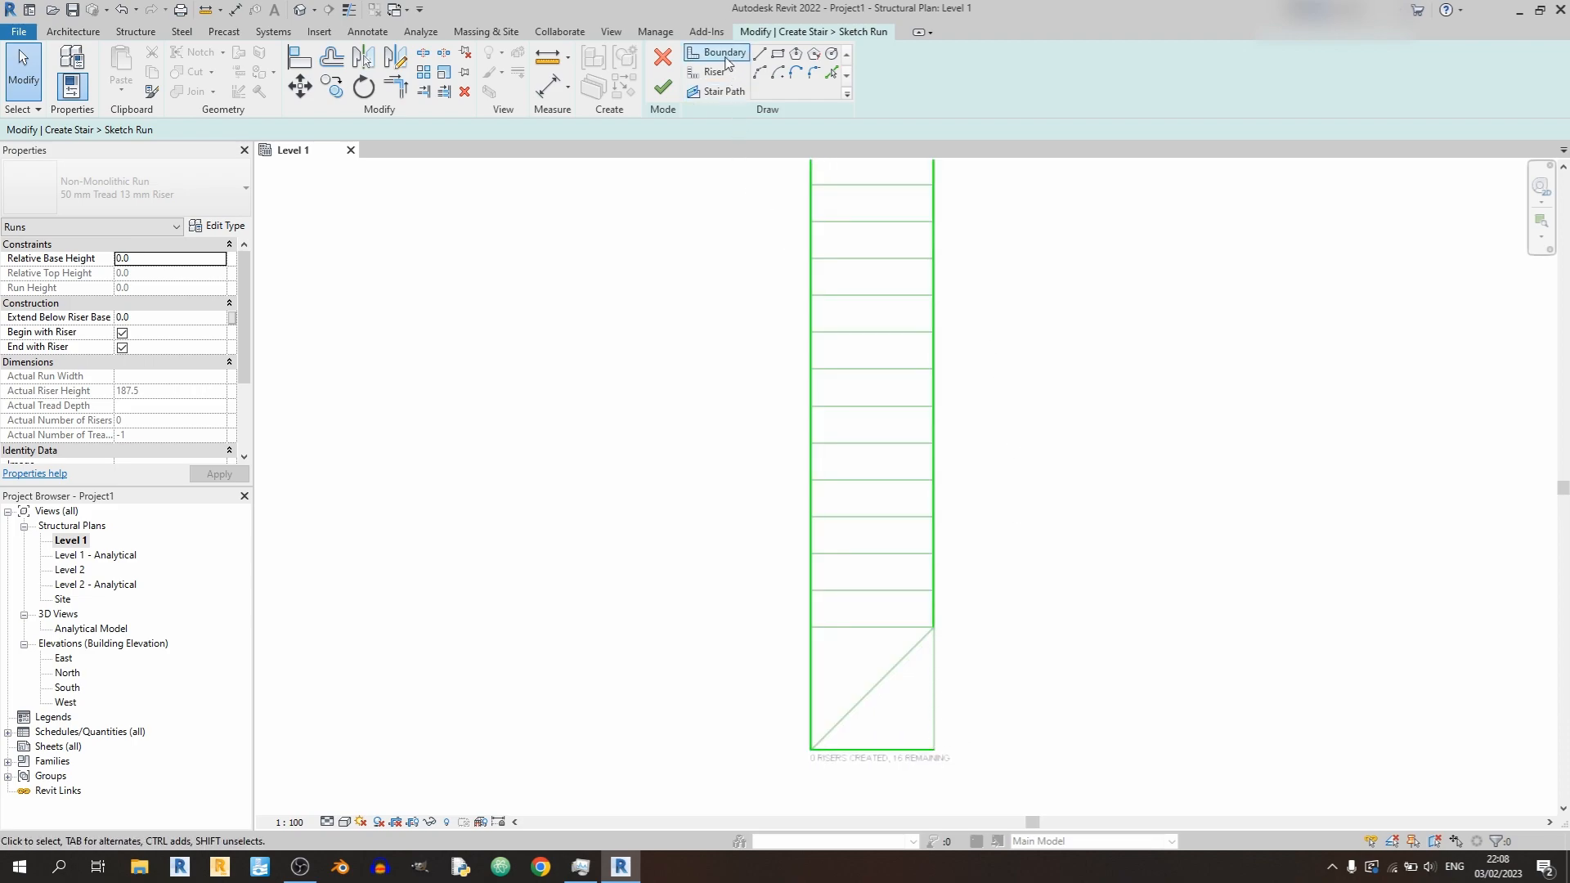
# Pick the tread model lines as riser lines.
pyautogui.click(714, 72)
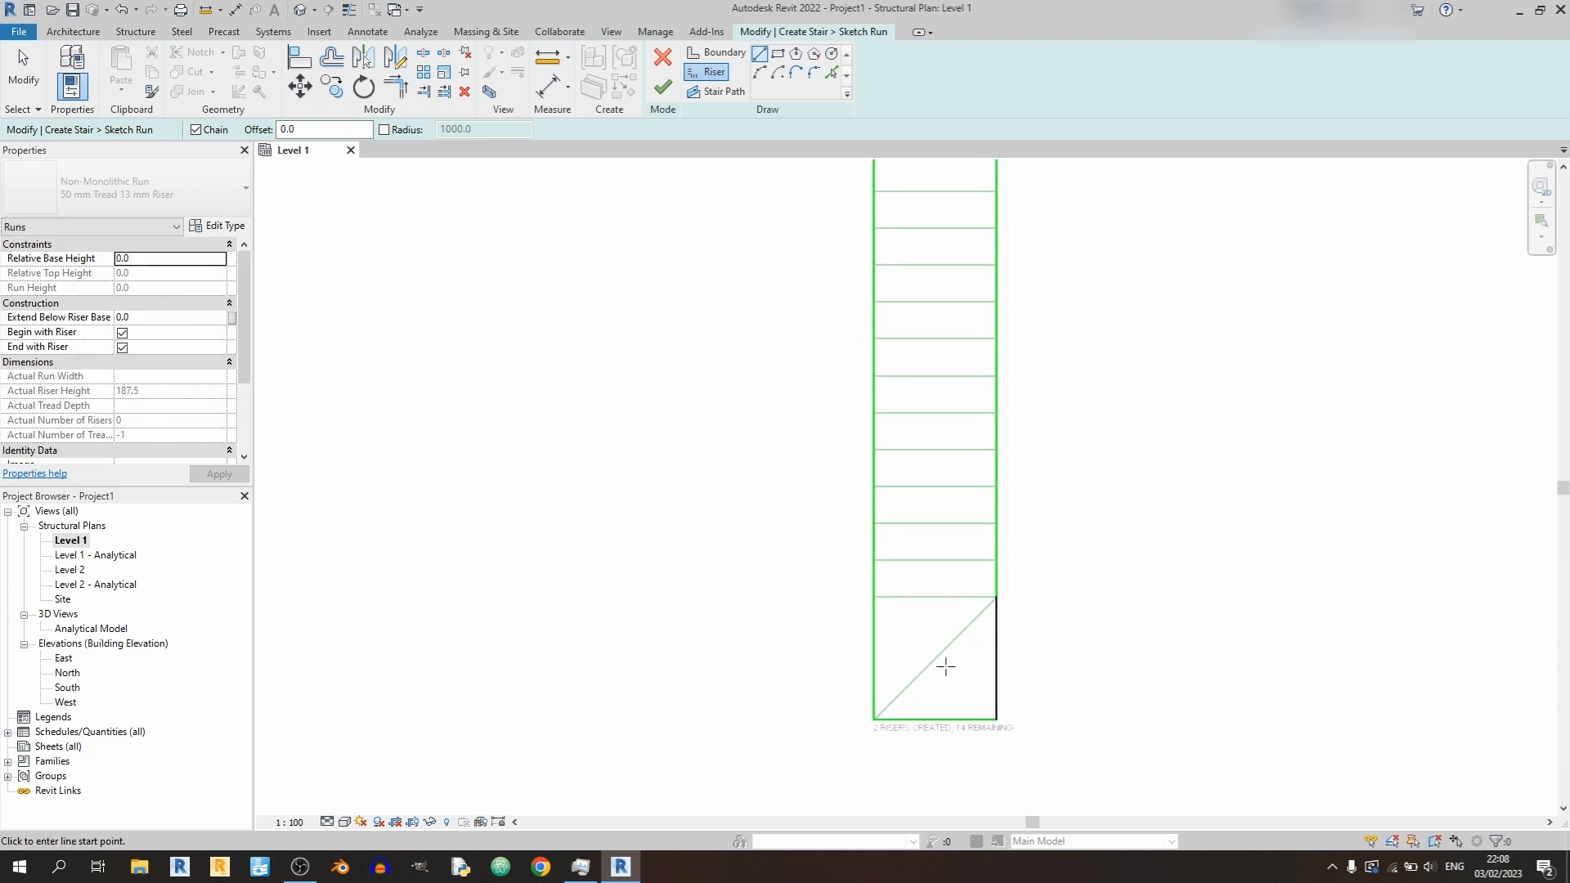
pyautogui.moveTo(931, 574)
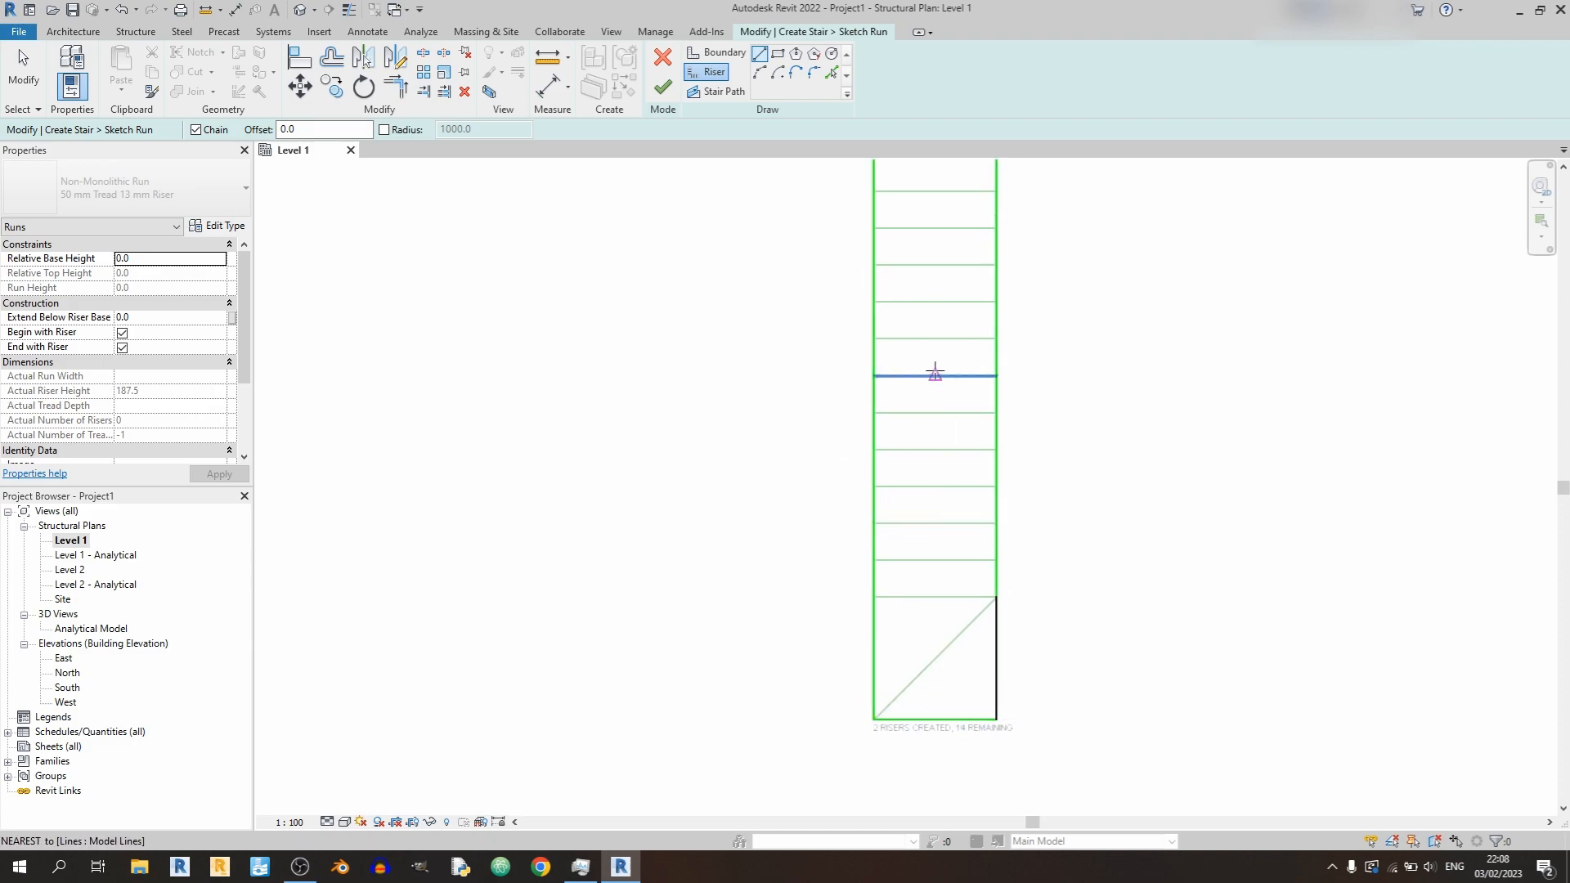
pyautogui.click(996, 601)
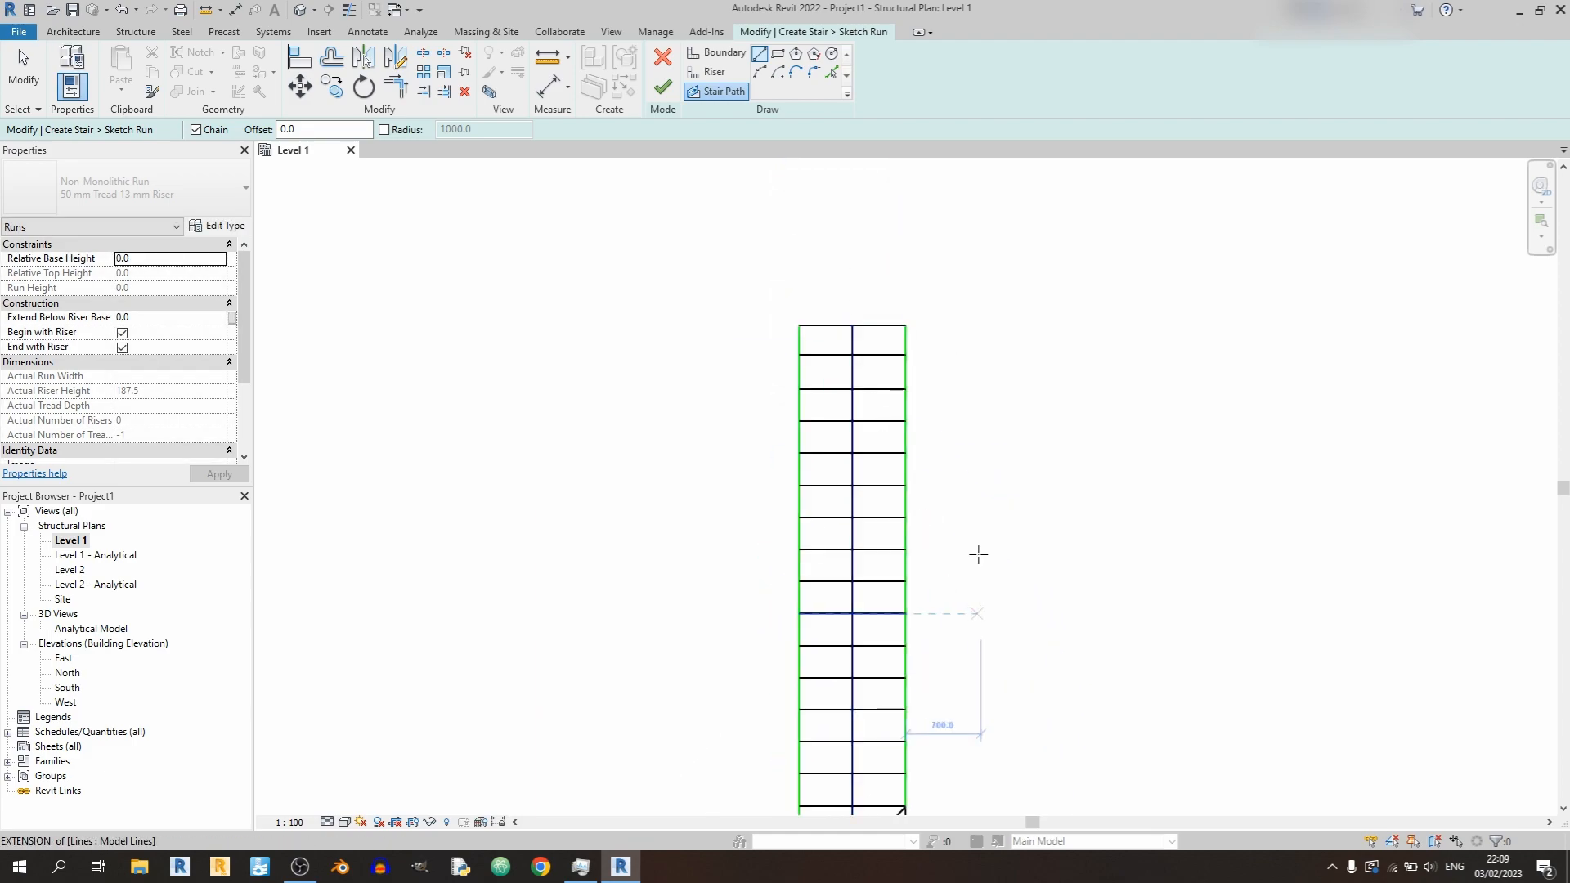
pyautogui.moveTo(664, 88)
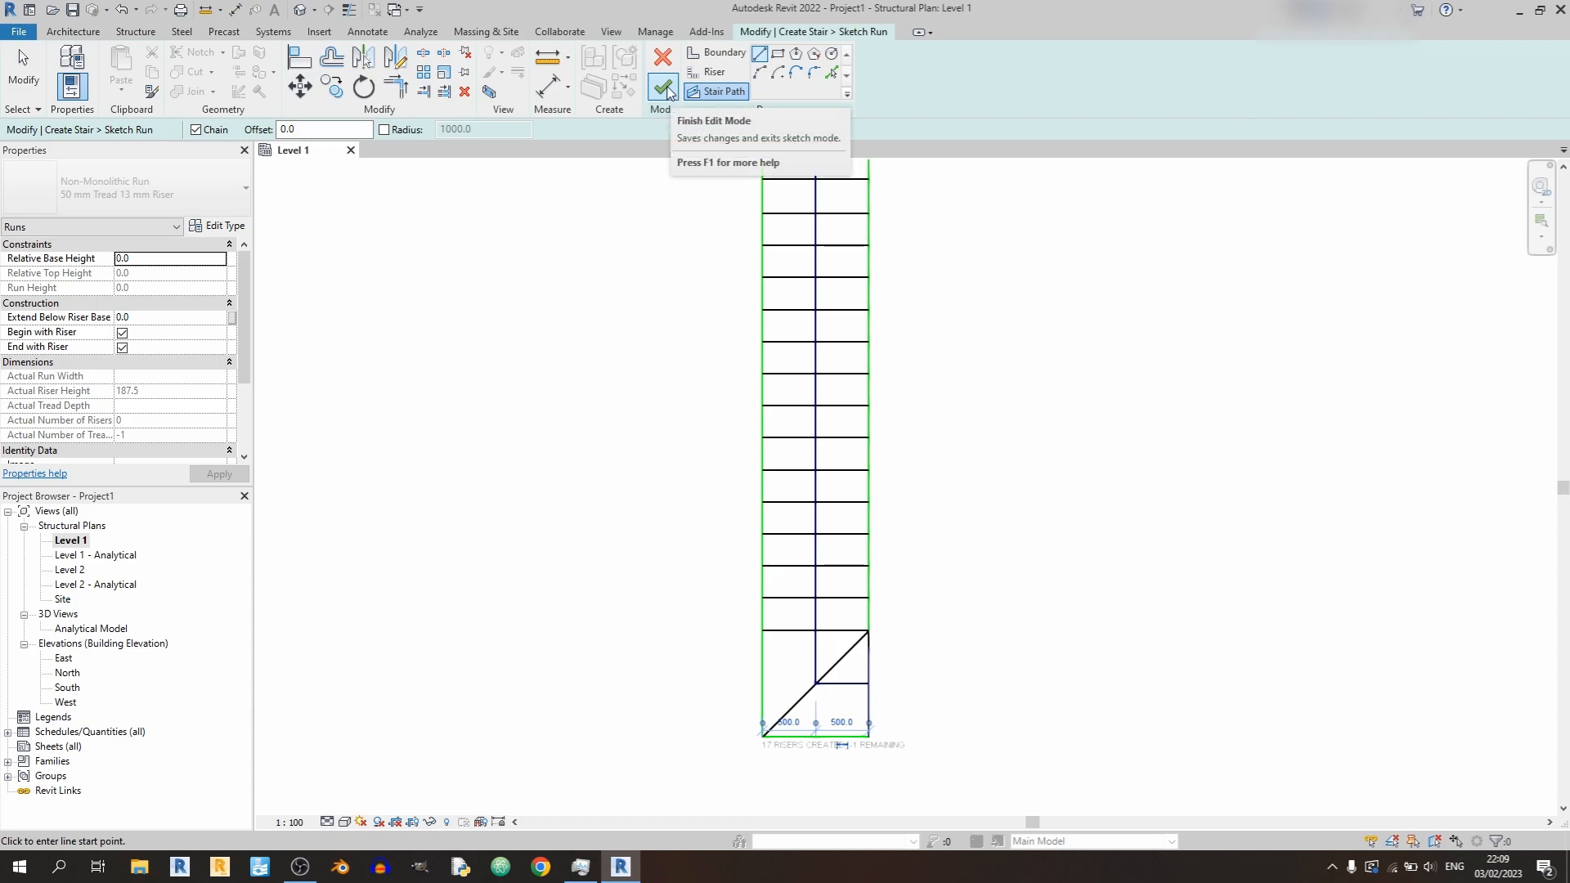
# Finish the run sketch, producing 18 risers and 17 treads.
pyautogui.click(664, 85)
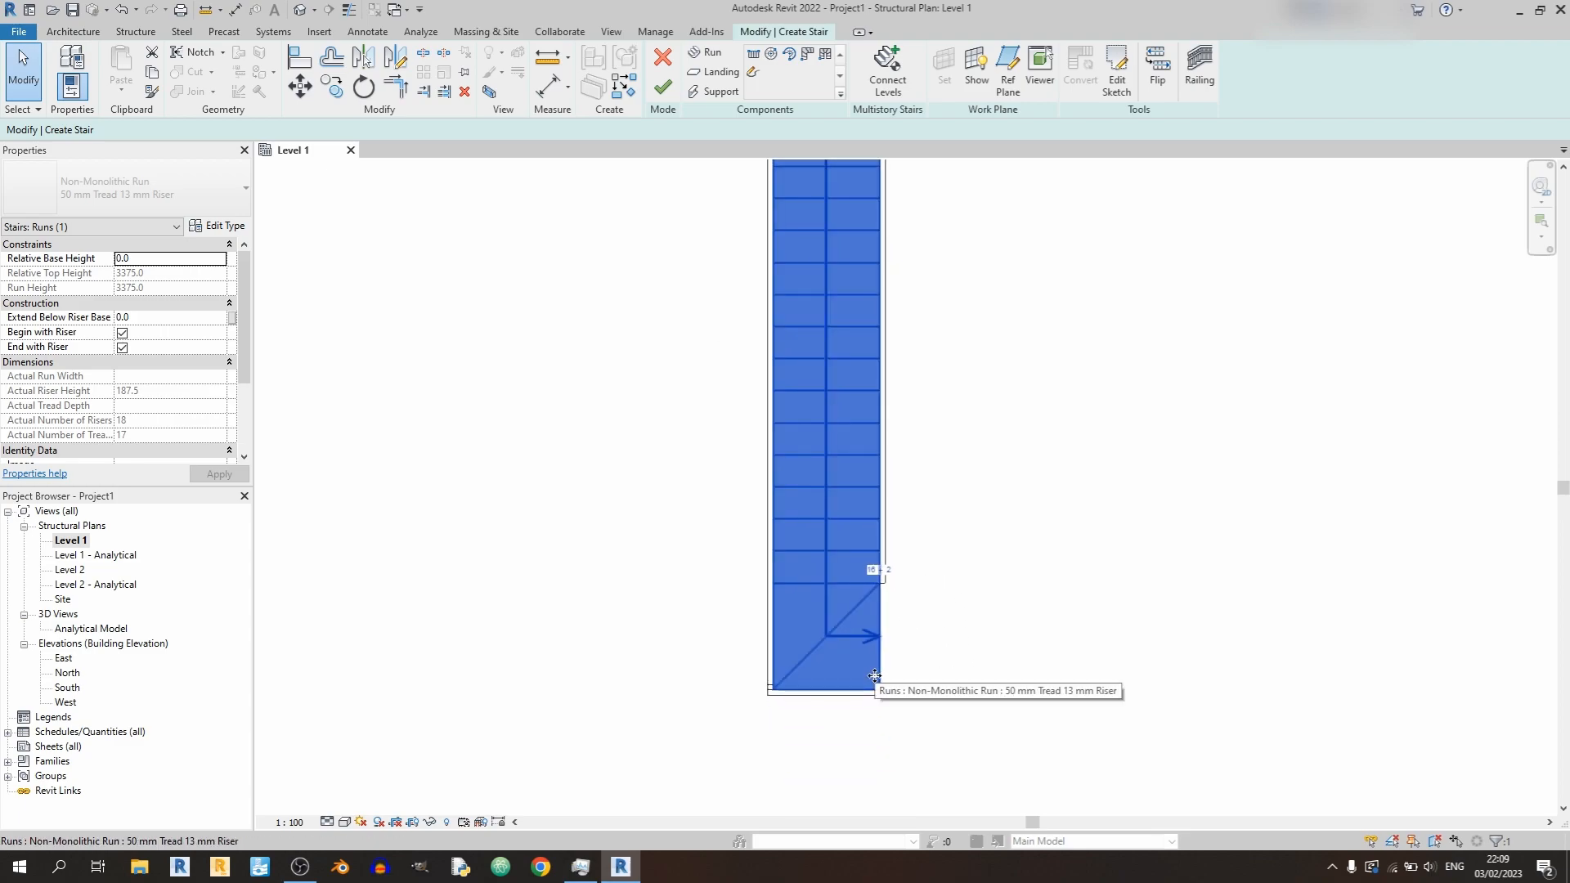
pyautogui.moveTo(856, 659)
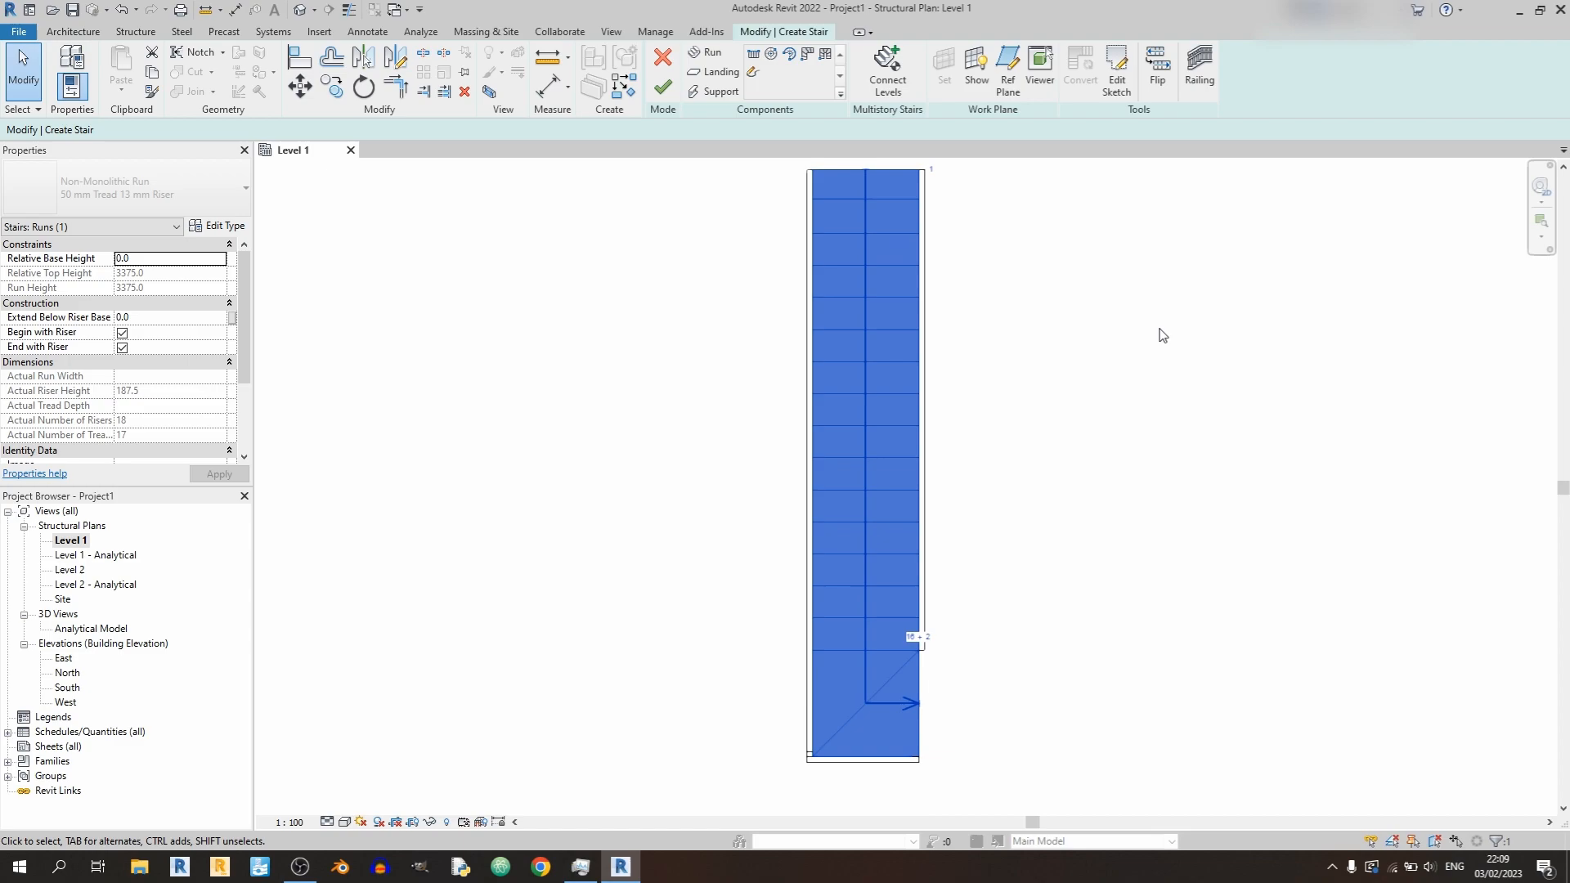
pyautogui.moveTo(1158, 330)
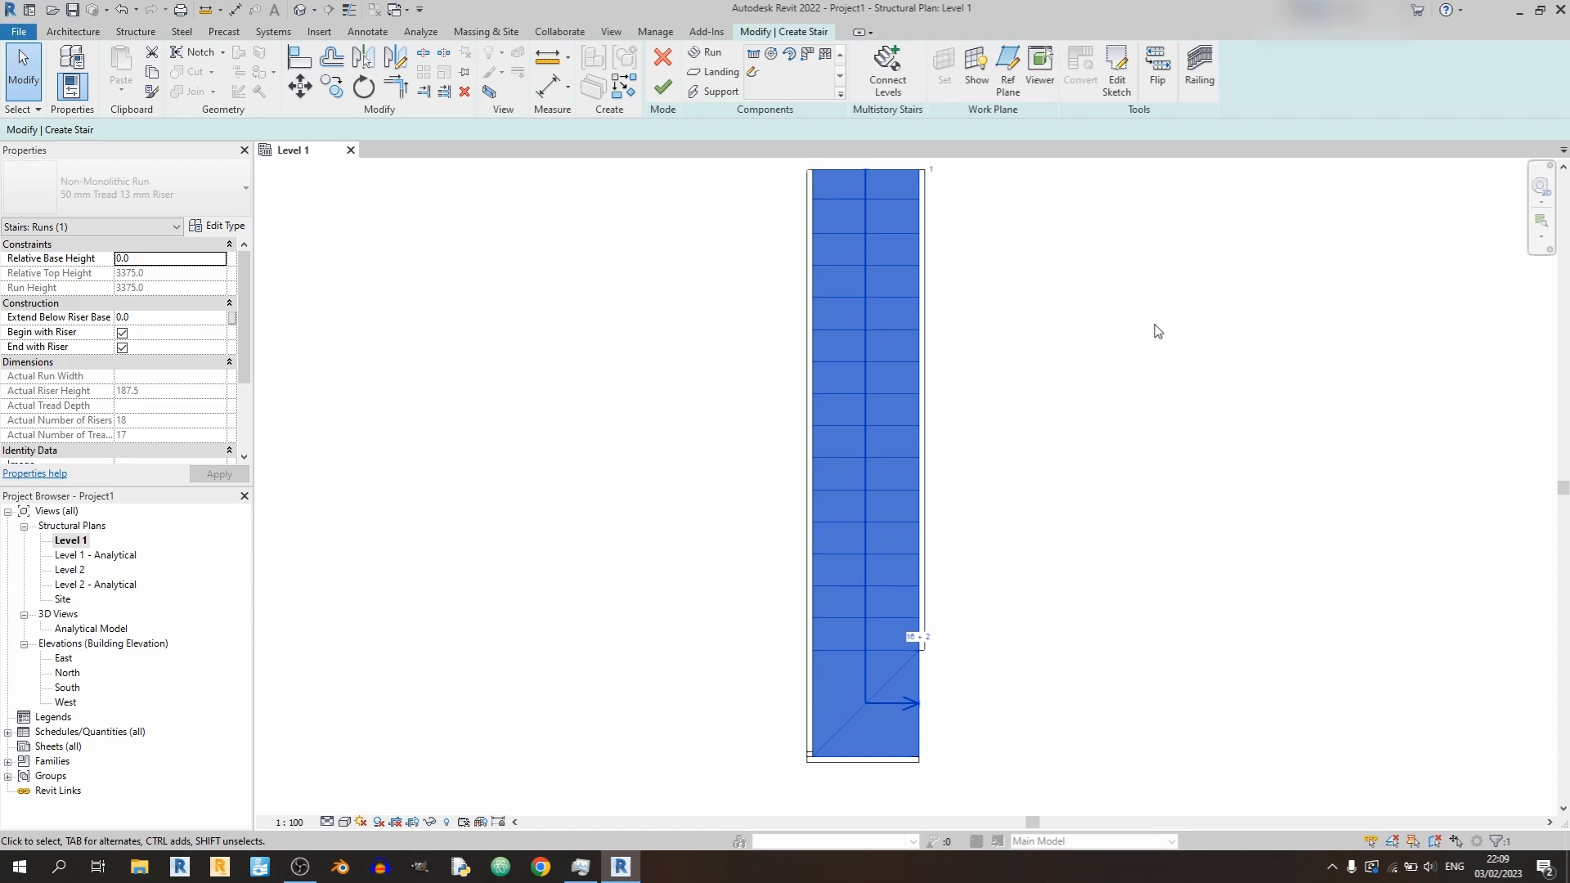
pyautogui.moveTo(1158, 66)
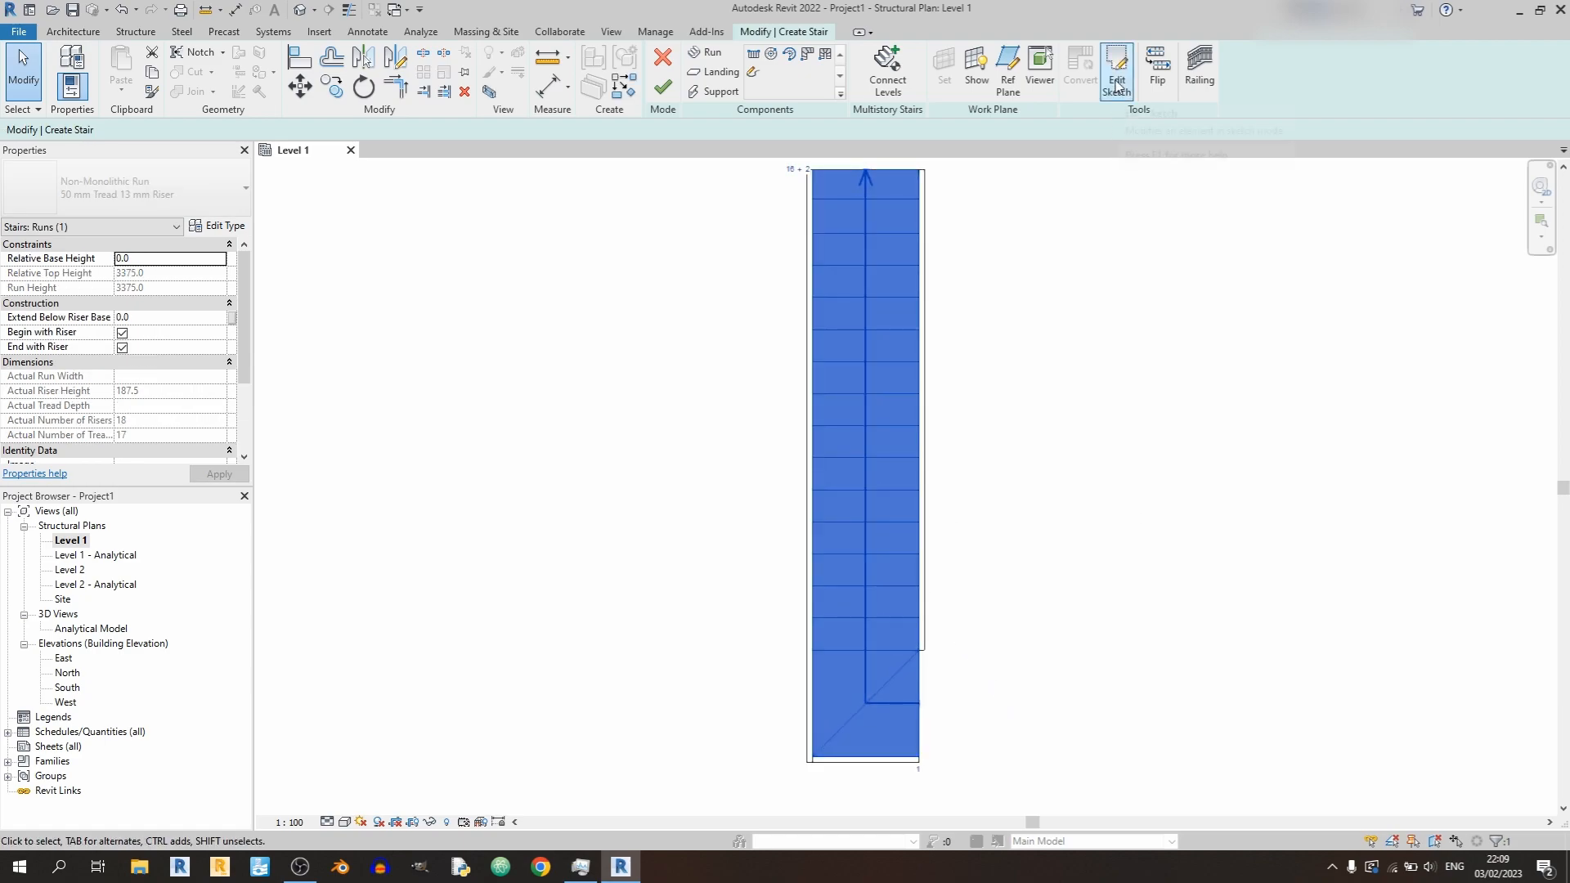
# Reopen and close the run sketch, then finish creating the stair.
pyautogui.click(1116, 70)
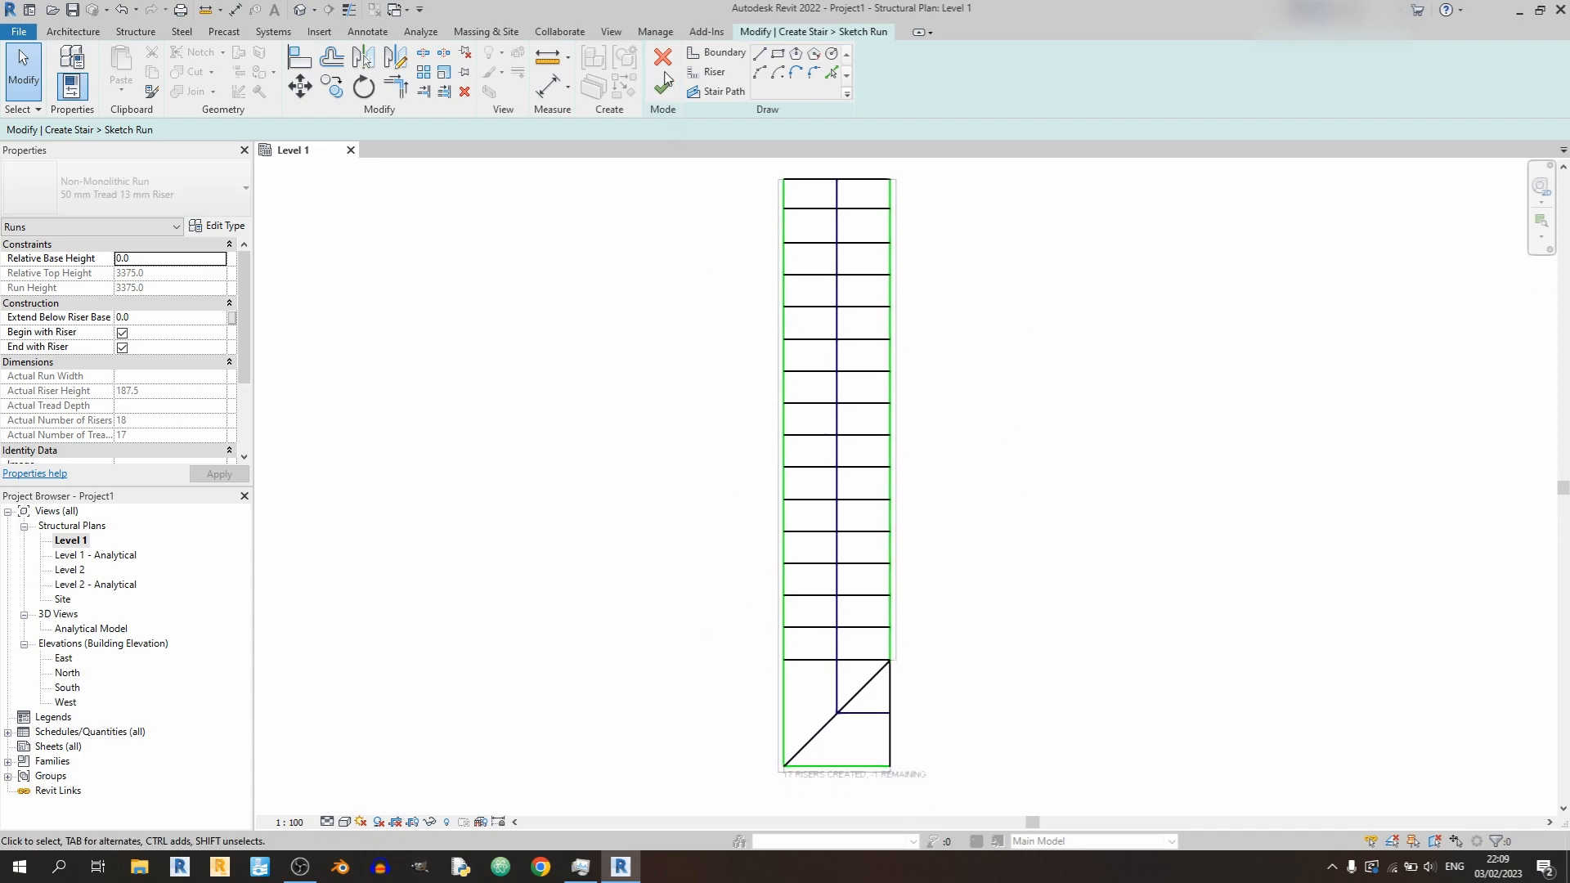
pyautogui.moveTo(727, 383)
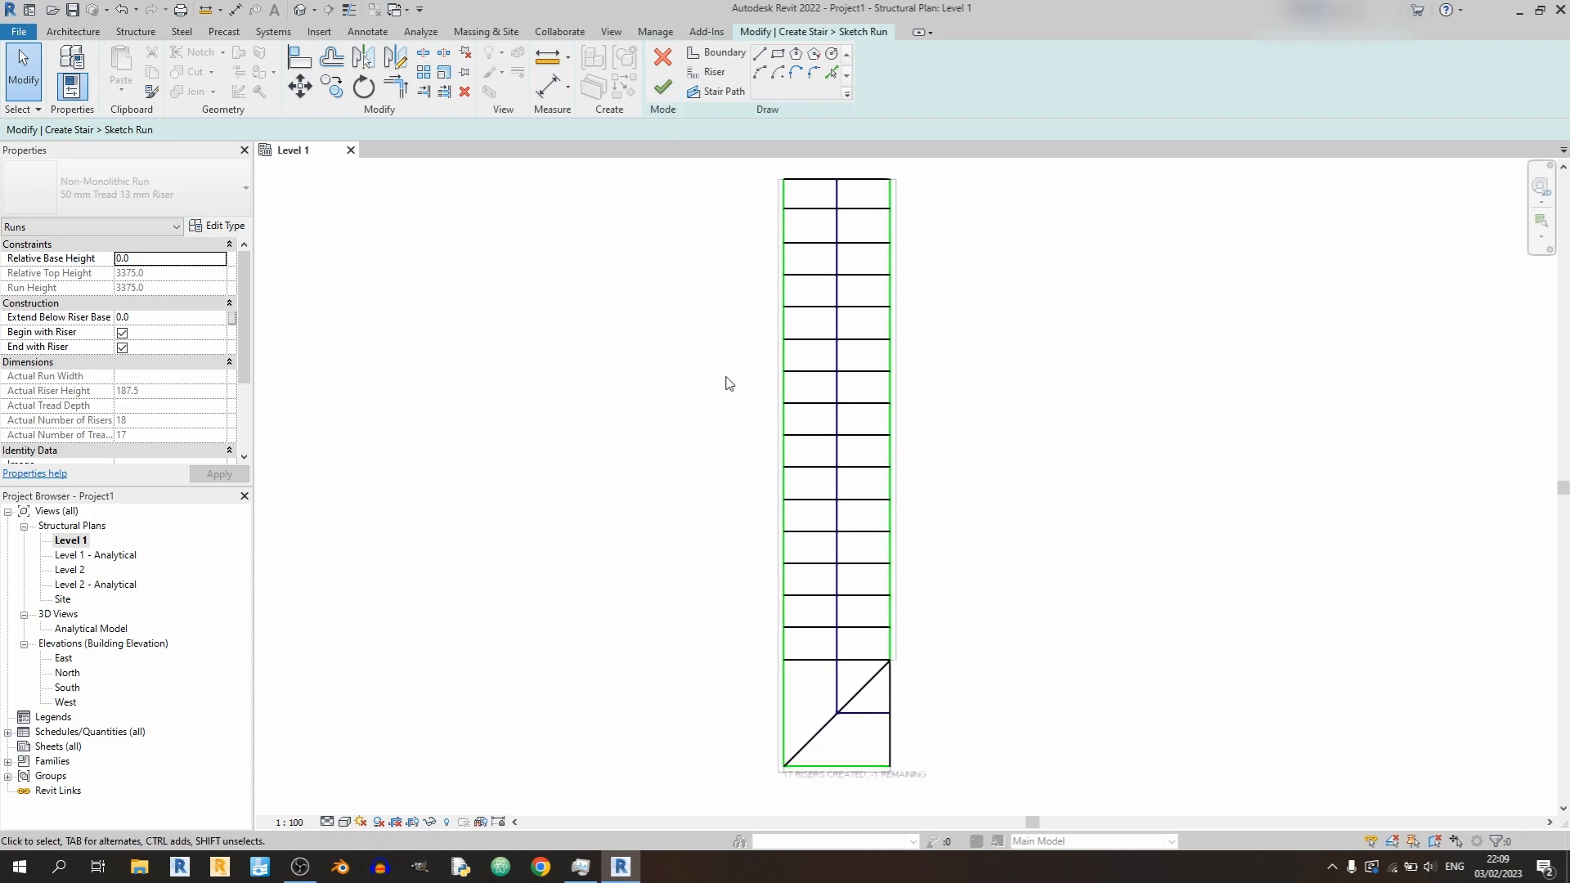
pyautogui.moveTo(662, 88)
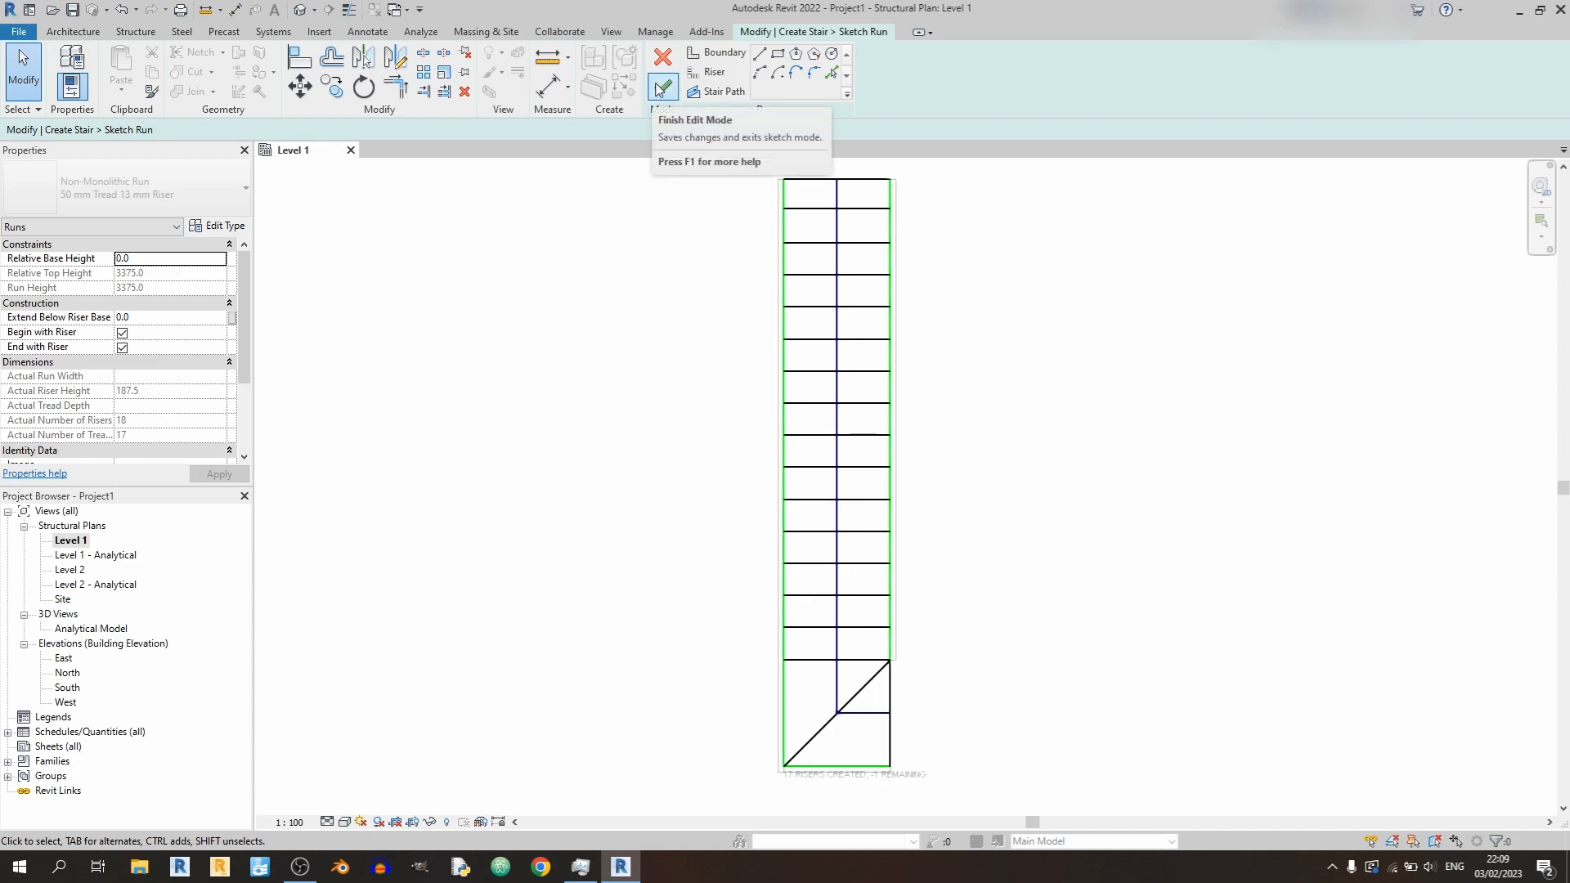
pyautogui.click(661, 88)
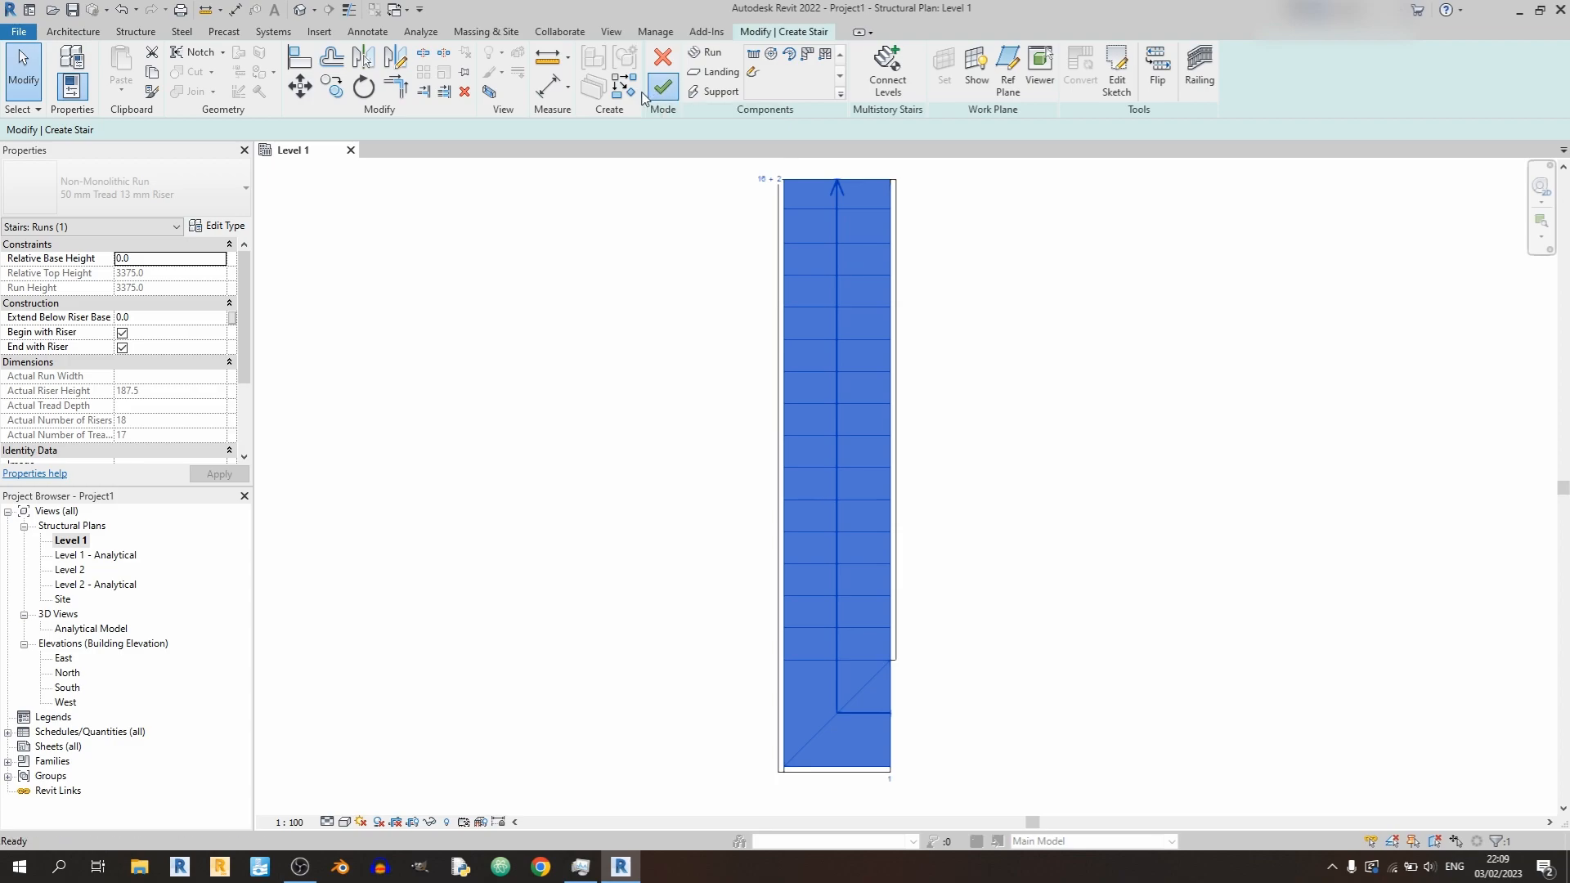
pyautogui.click(661, 87)
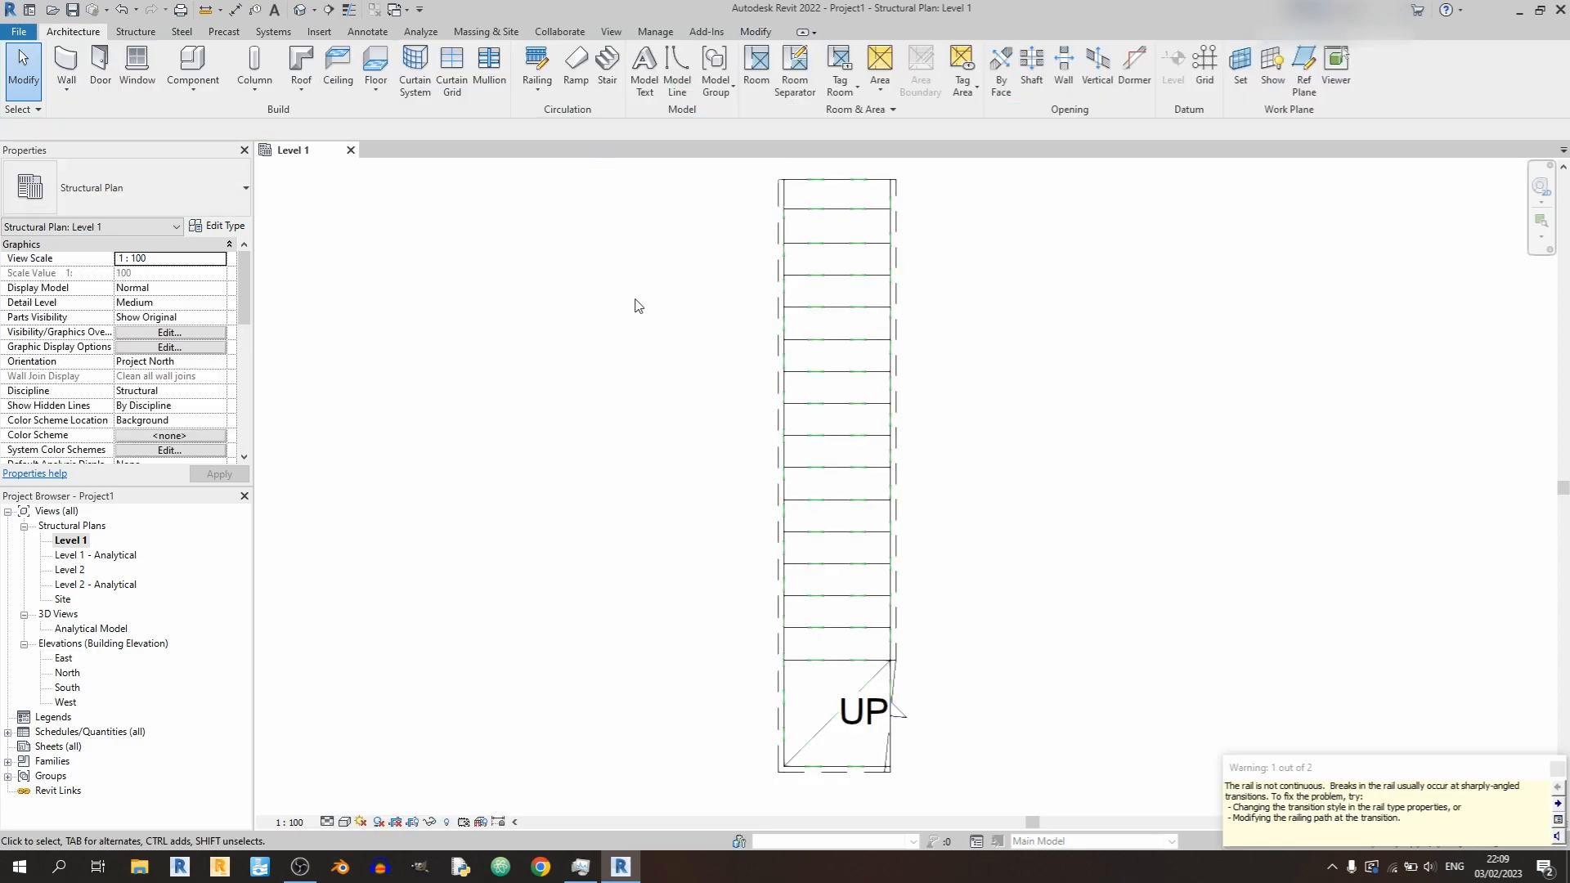
pyautogui.moveTo(1551, 776)
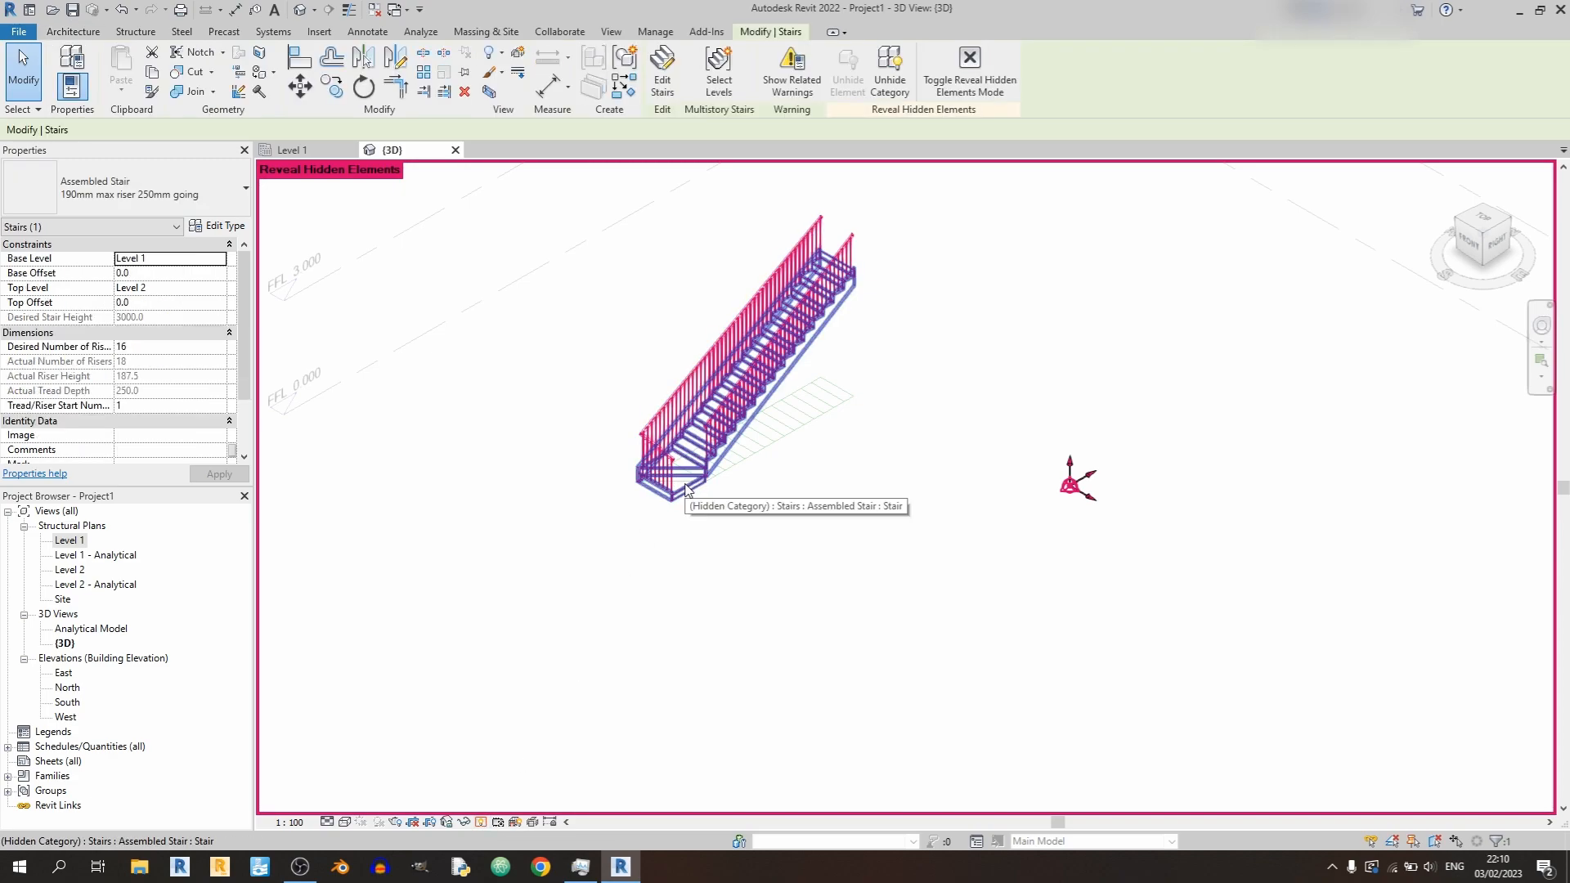
# Unhide the Stairs category in 3D and change the stair to Monolithic Stair.
pyautogui.rightClick(686, 489)
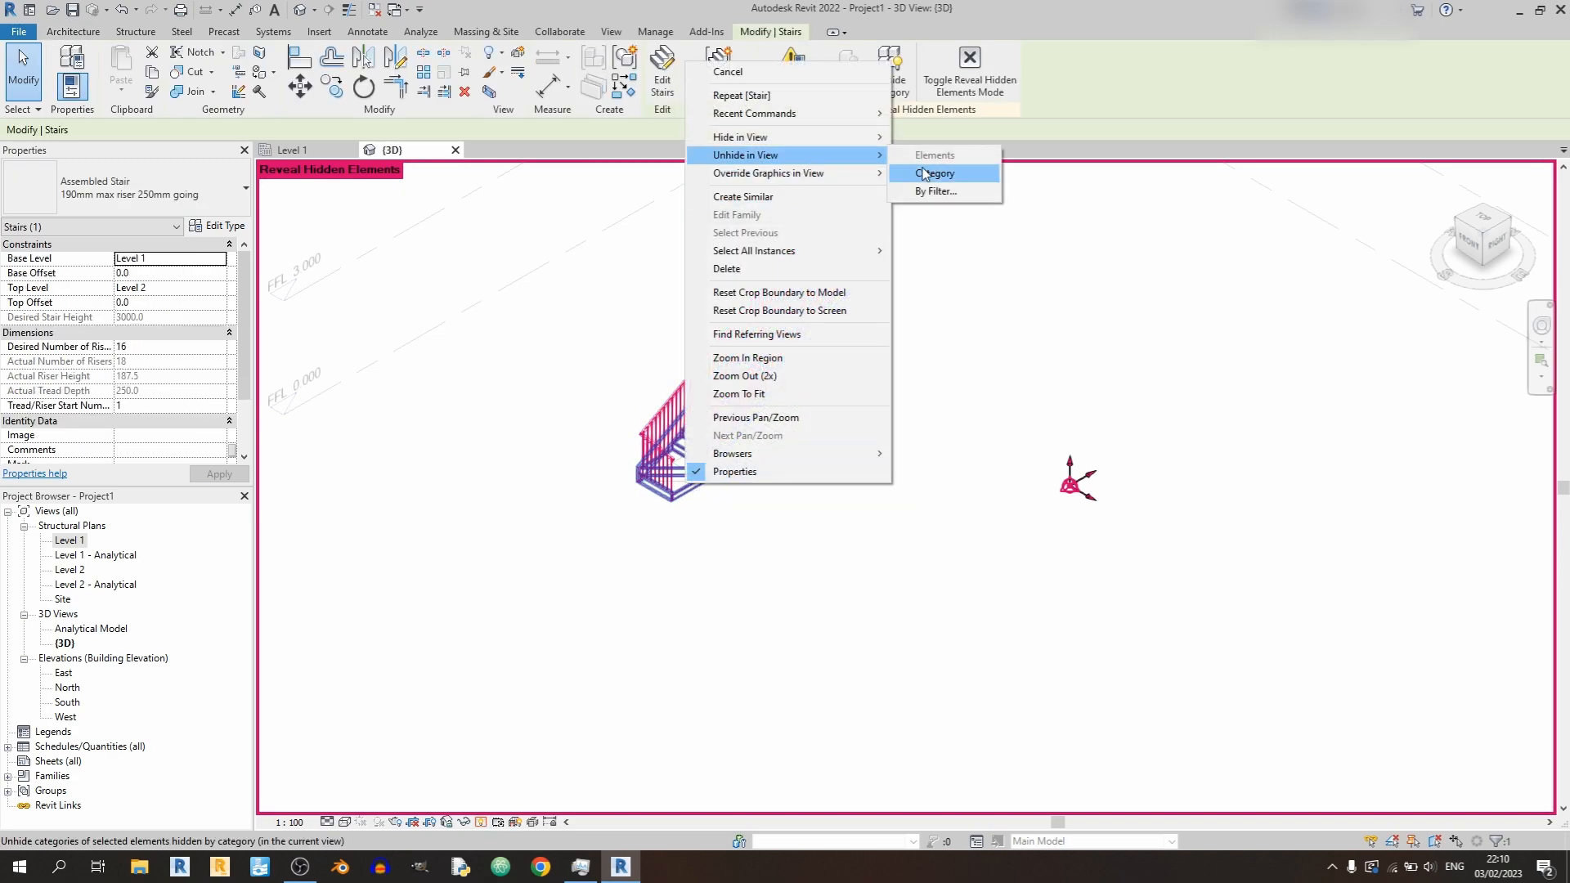
pyautogui.click(933, 173)
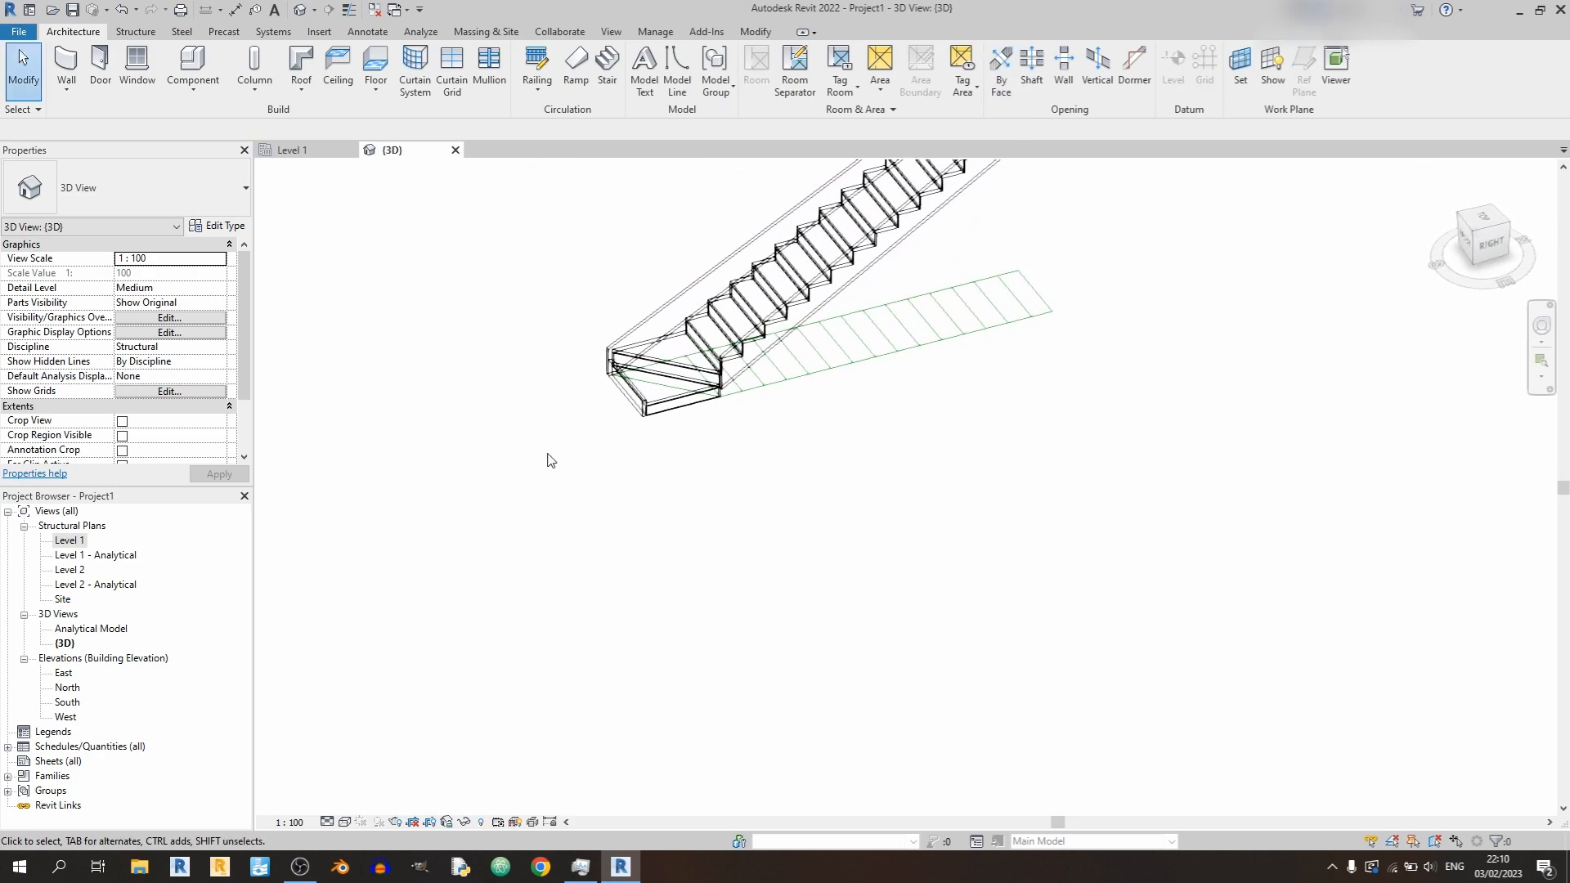
pyautogui.click(345, 822)
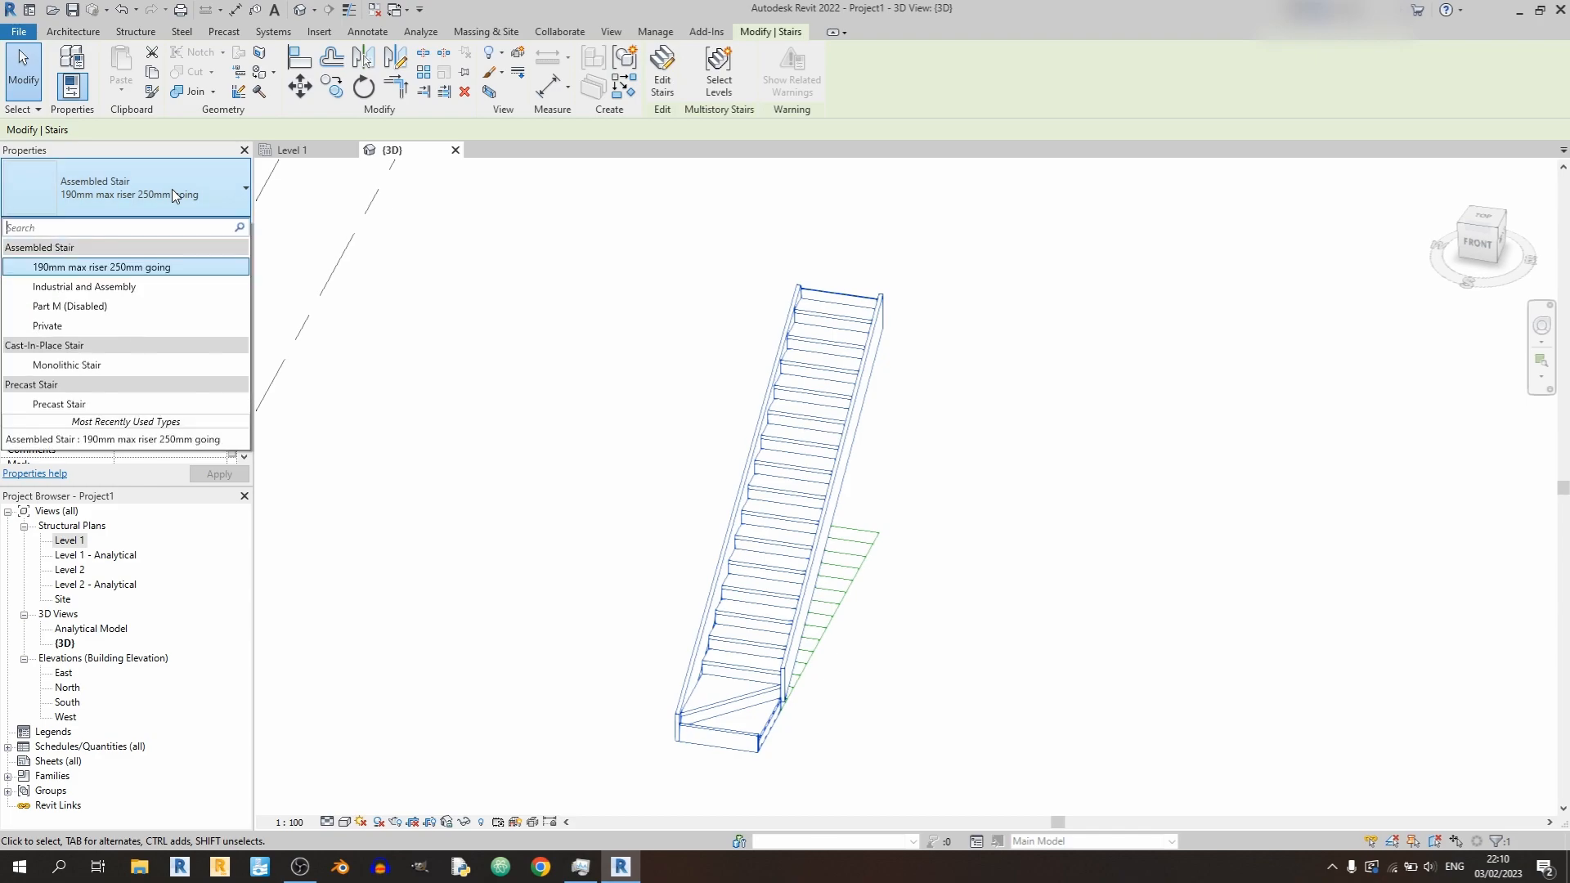
pyautogui.click(100, 266)
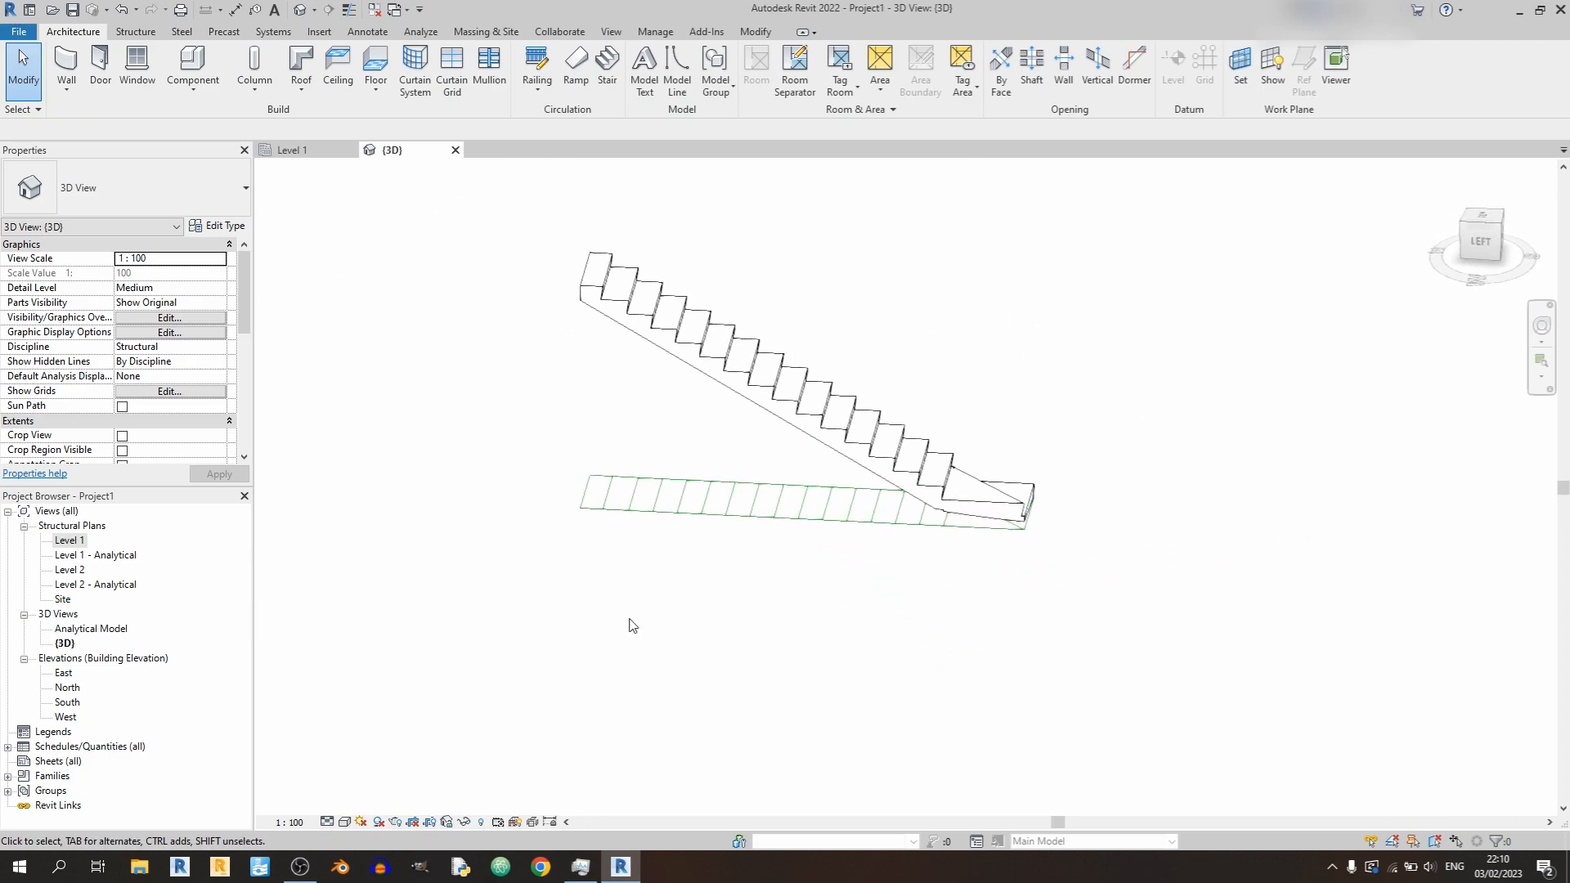
pyautogui.click(344, 821)
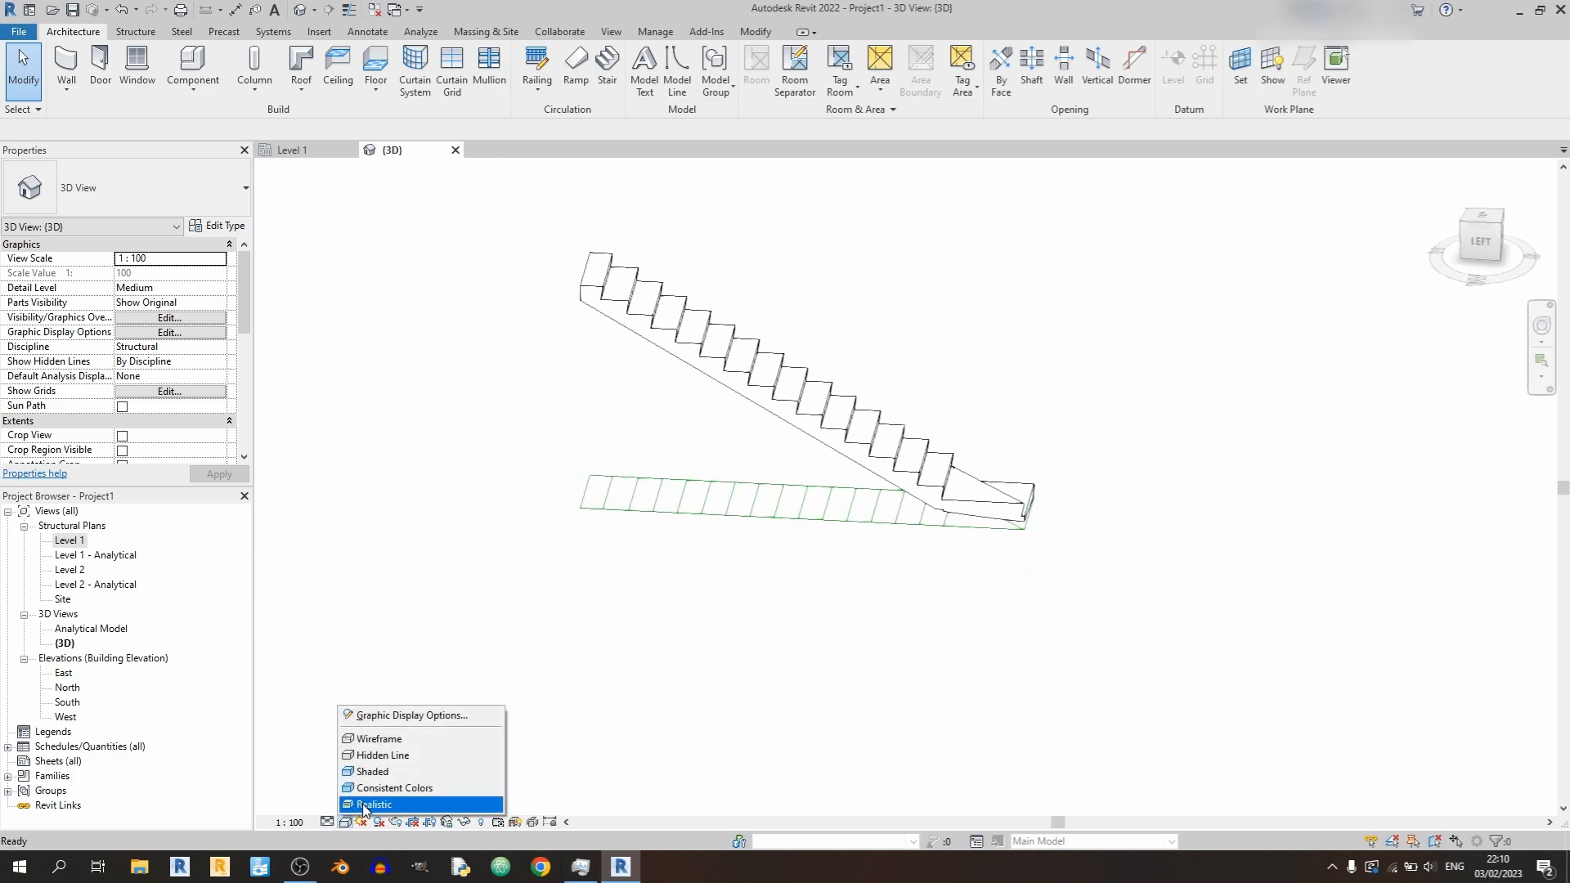